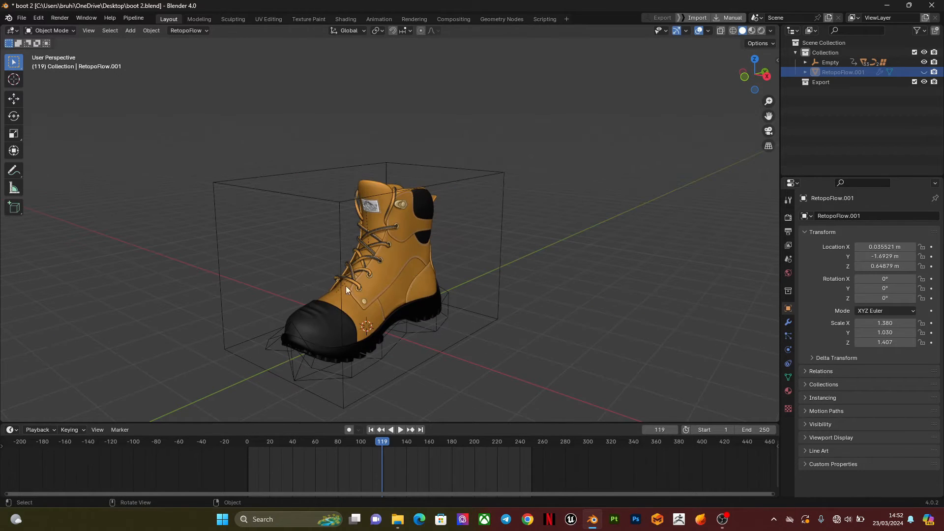
mouse_move(630, 216)
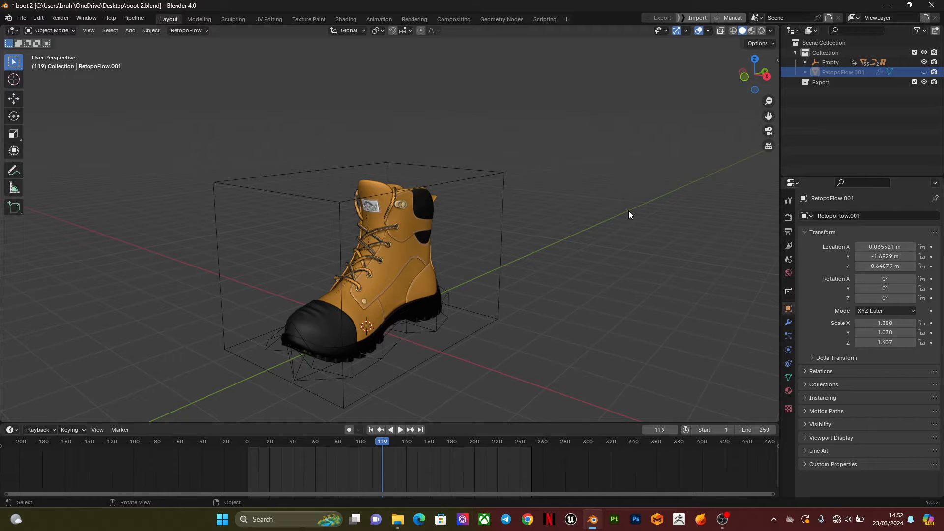
mouse_move(538, 247)
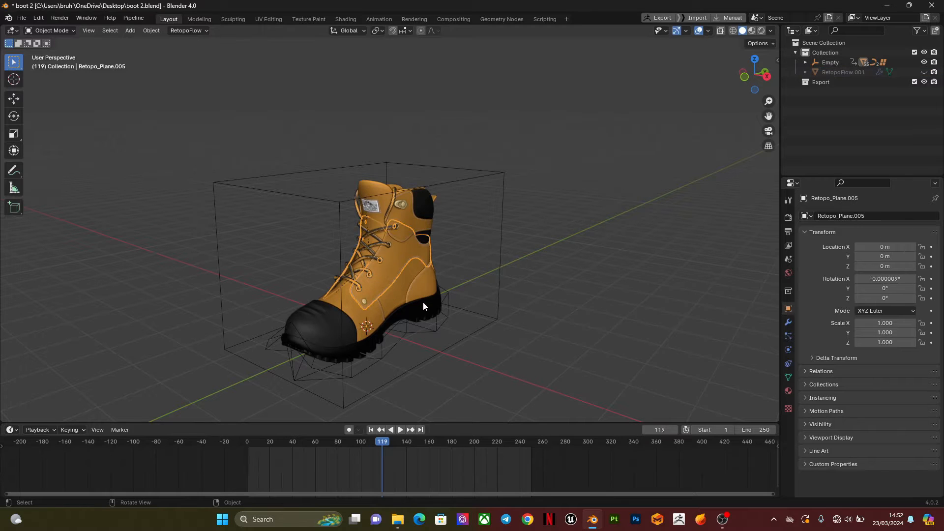
Select the boot's toe cap retopo piece and reveal the RetopoFlow.001 cage in the Outliner
left_click(406, 269)
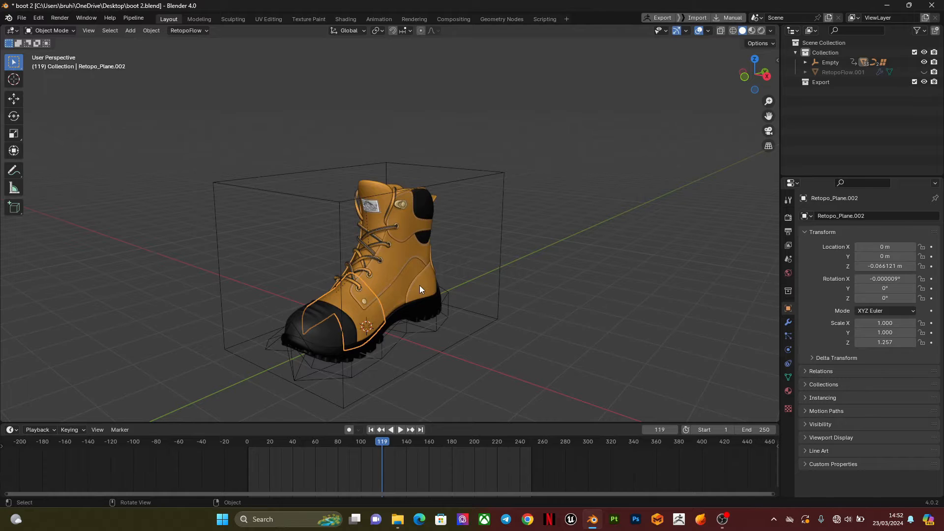
left_click(372, 207)
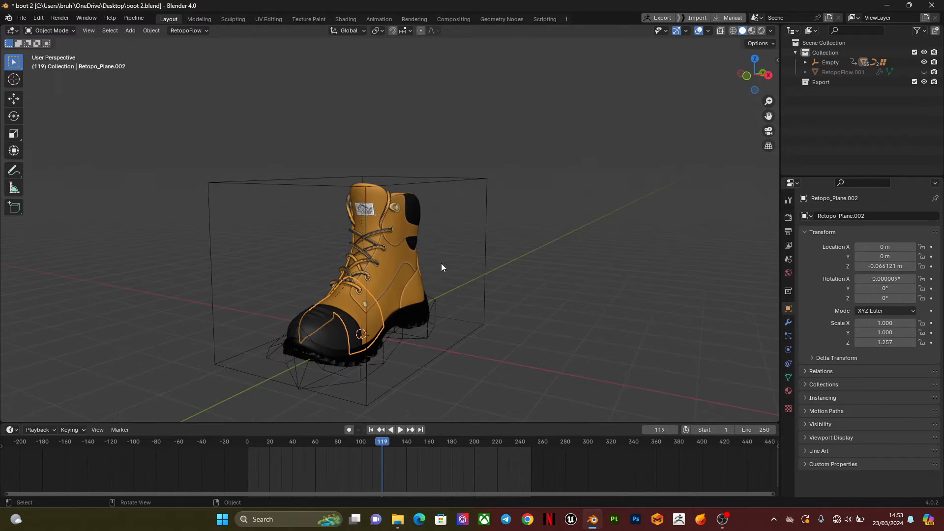
mouse_move(733, 90)
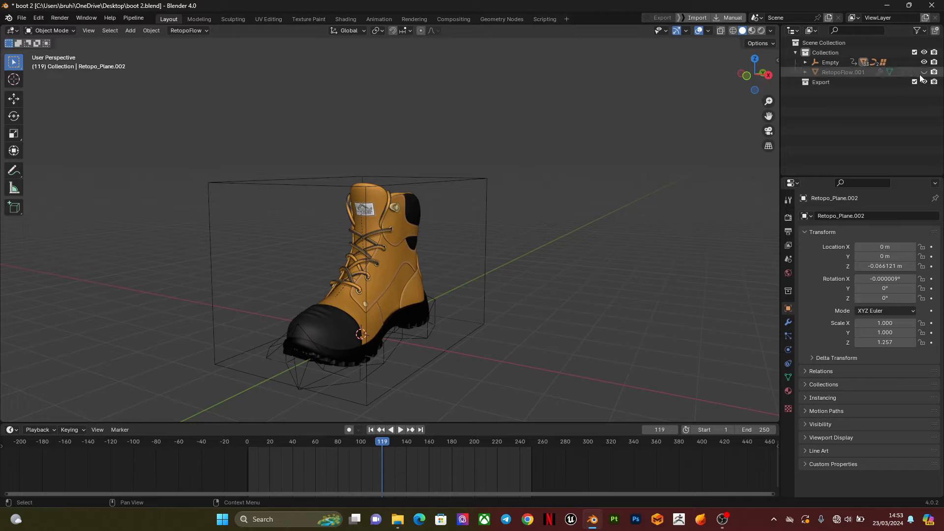
mouse_move(923, 72)
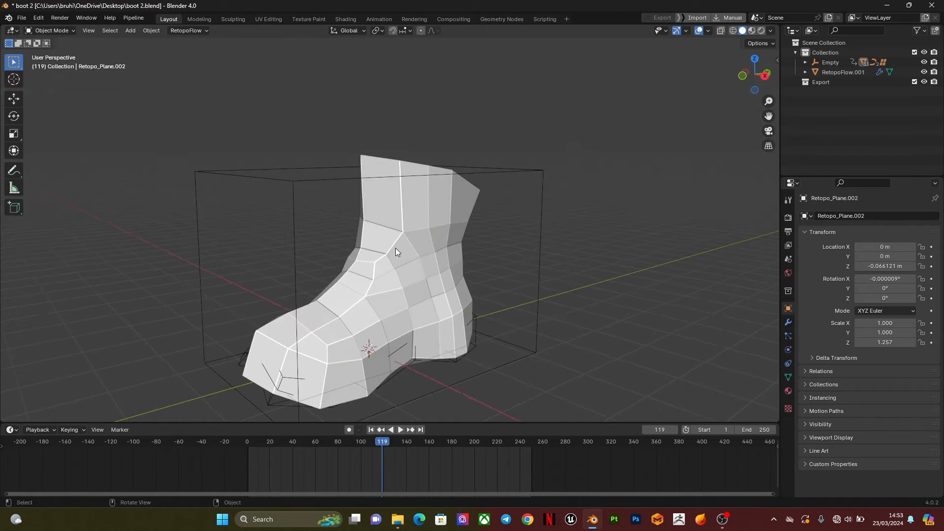
Set the low-poly cage's Viewport Display to Wire and switch to a side view
left_click(844, 72)
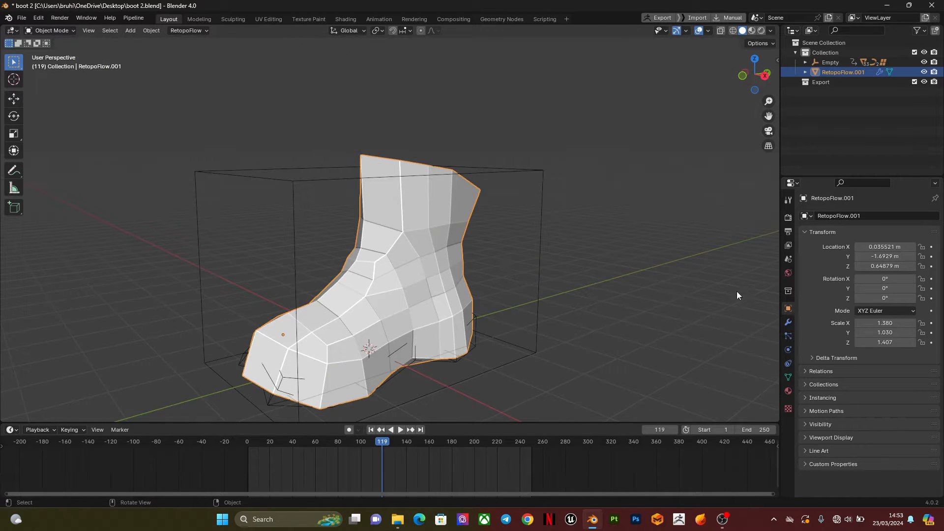
mouse_move(788, 308)
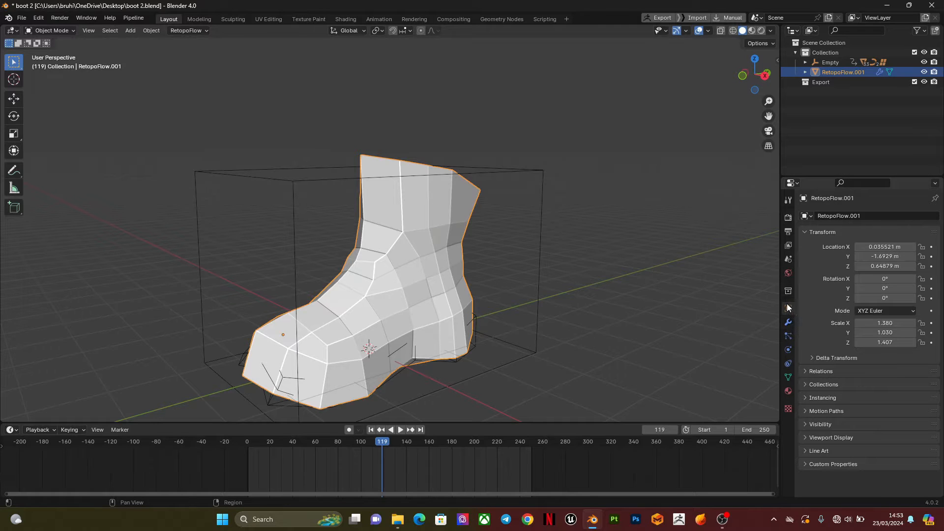
left_click(788, 322)
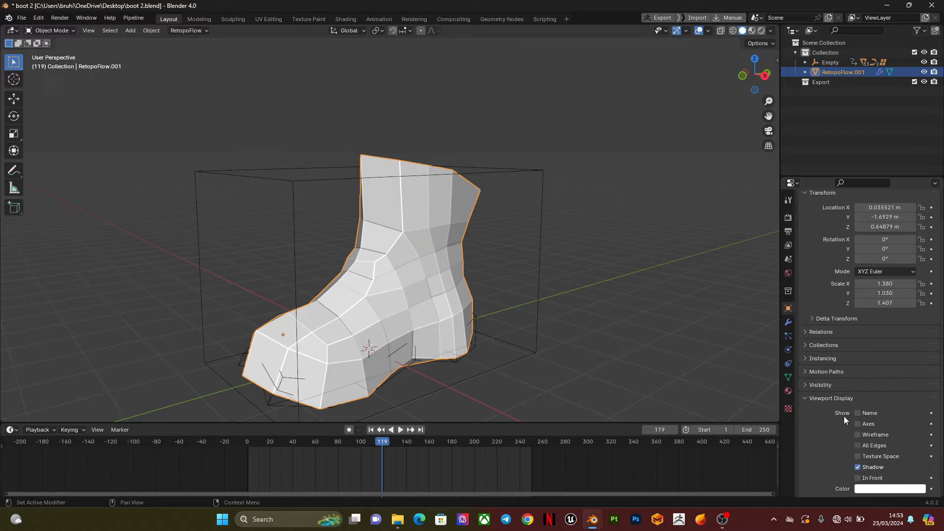
left_click(889, 448)
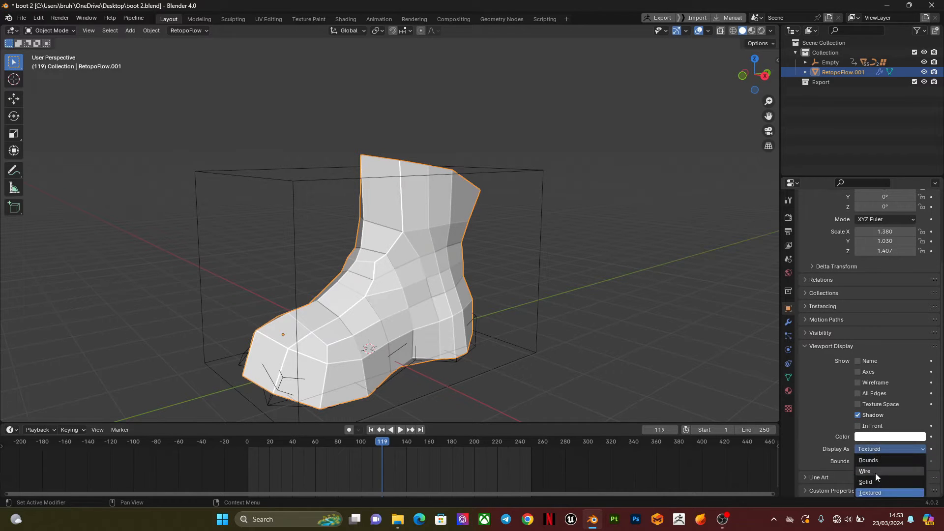
left_click(865, 471)
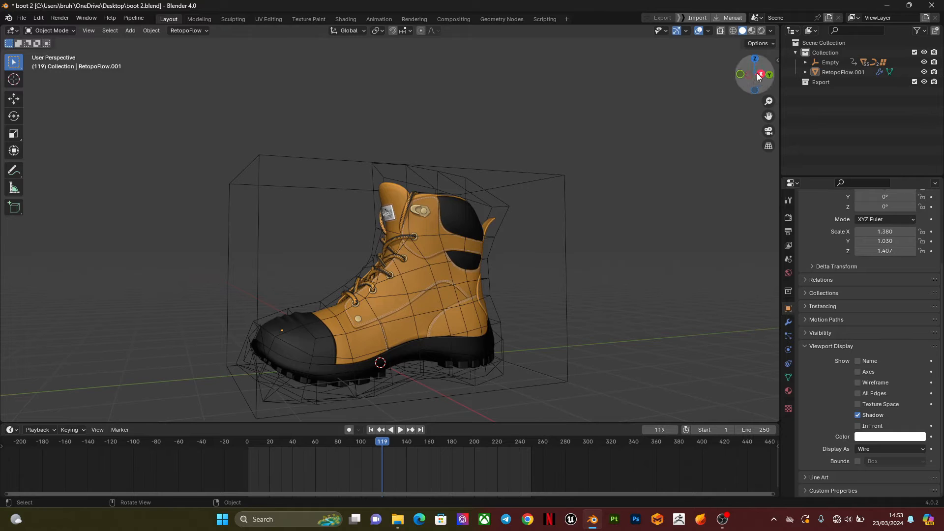
left_click(740, 74)
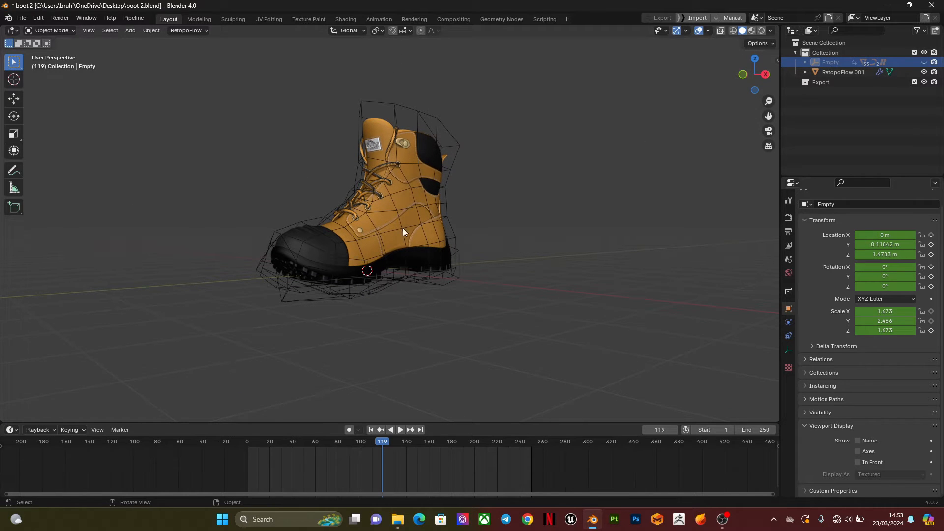
mouse_move(419, 175)
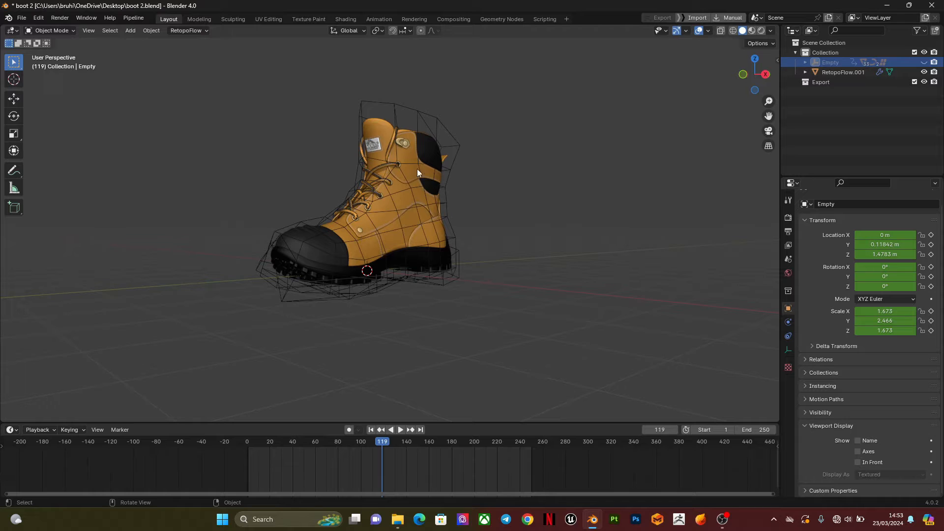
mouse_move(765, 78)
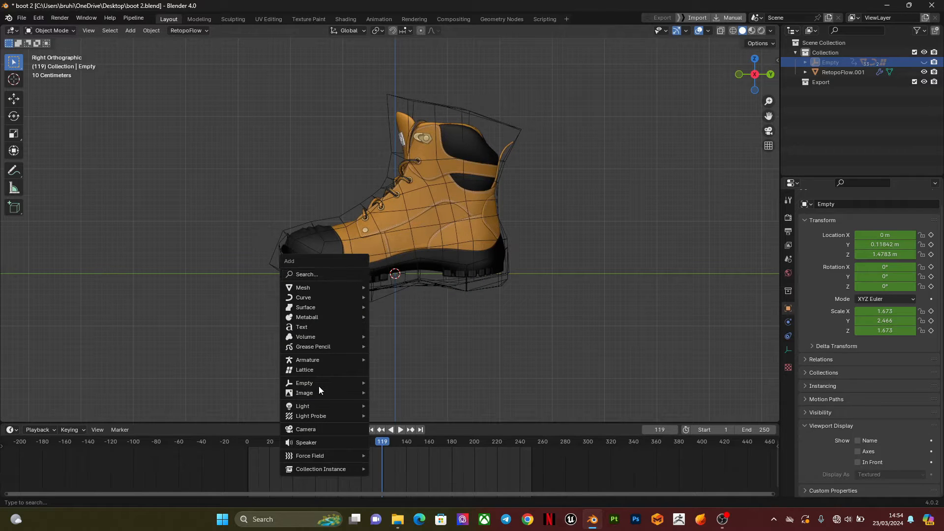
Add an armature and place its first bone as a short toe bone along the sole
left_click(306, 359)
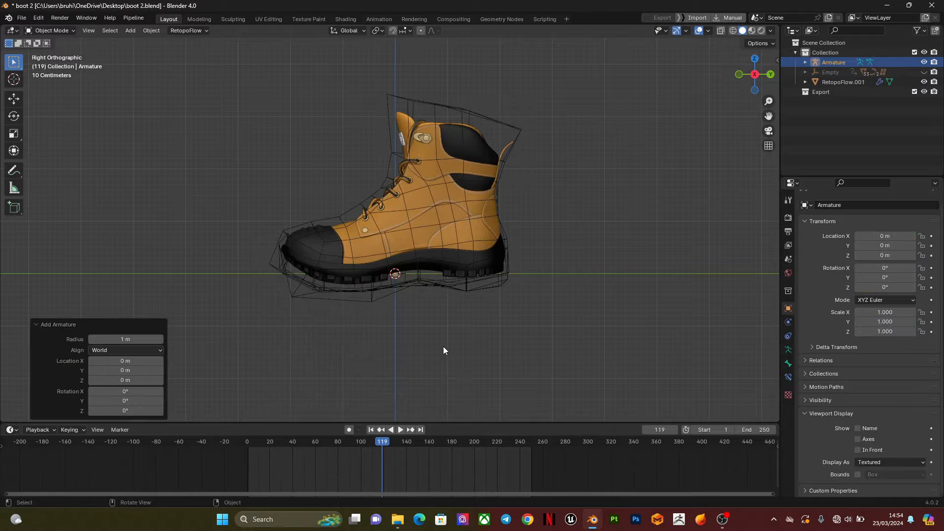
scroll("up", 3)
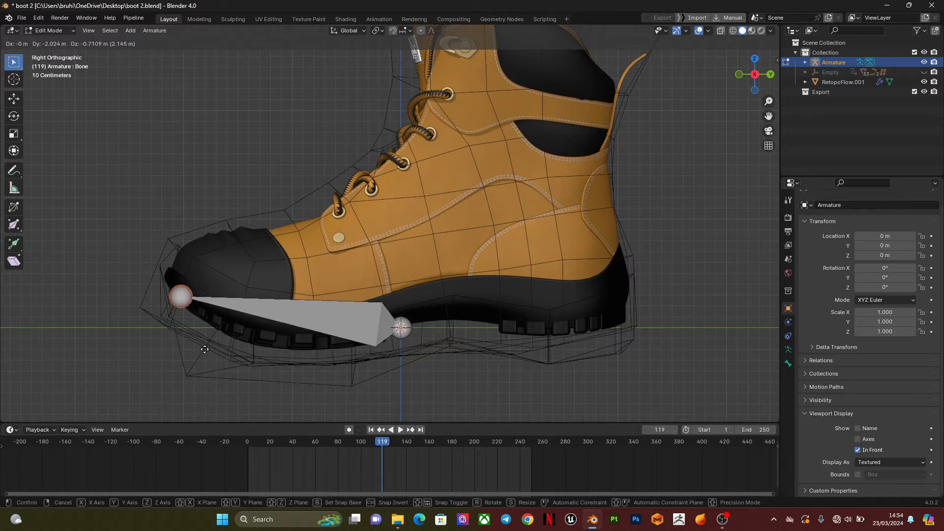
left_click(397, 335)
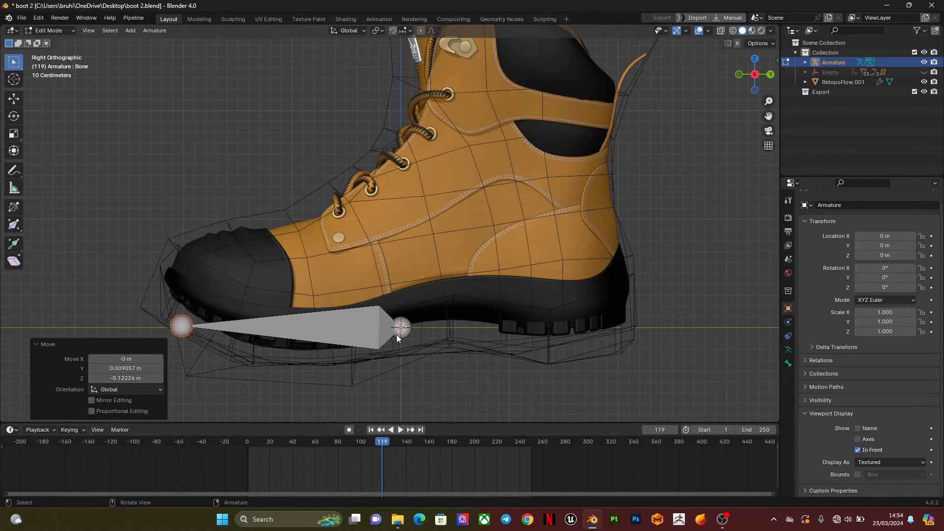
key("g")
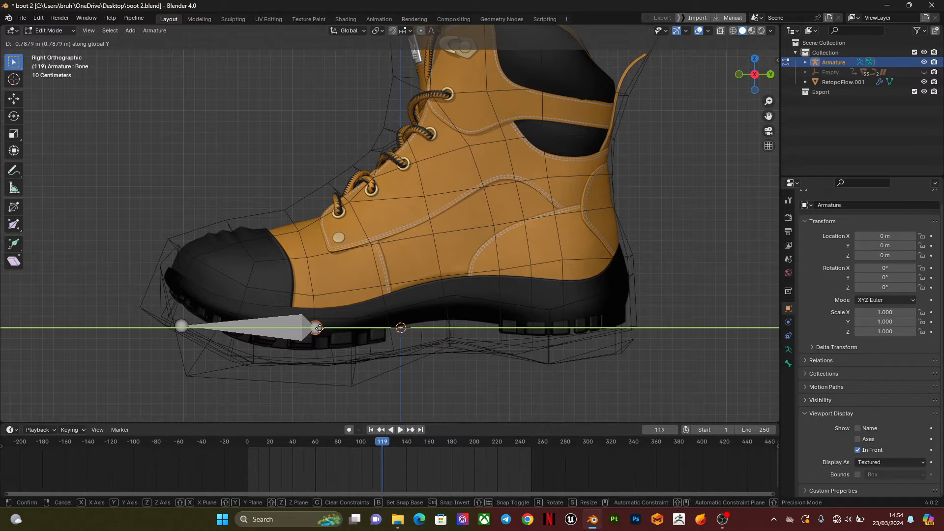
mouse_move(325, 327)
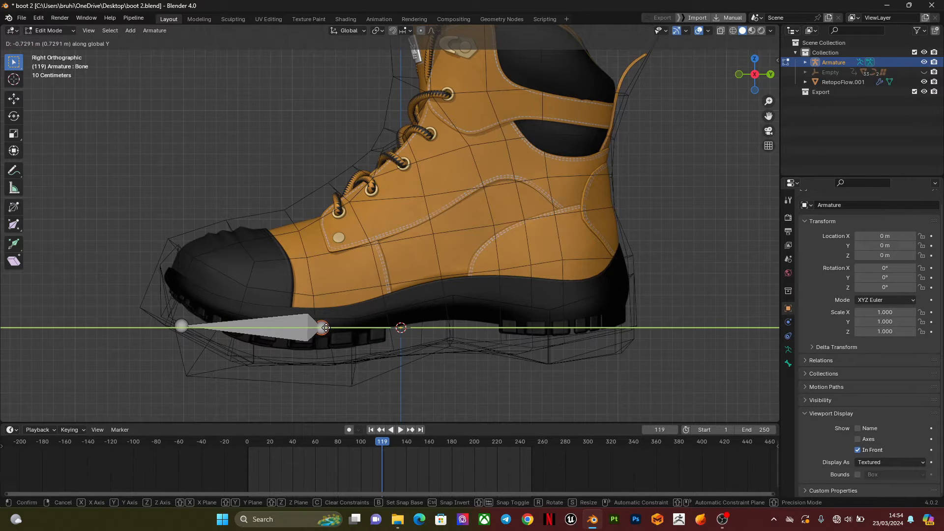
left_click(324, 326)
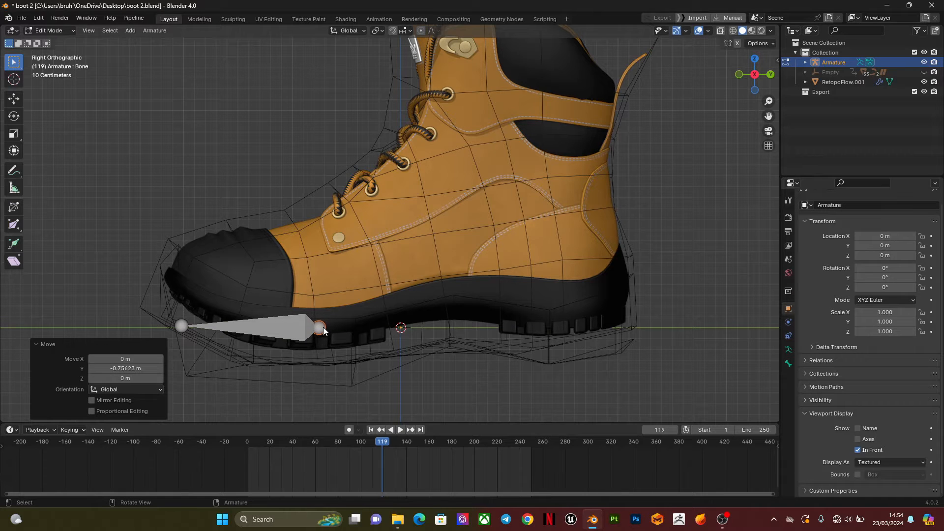
mouse_move(326, 329)
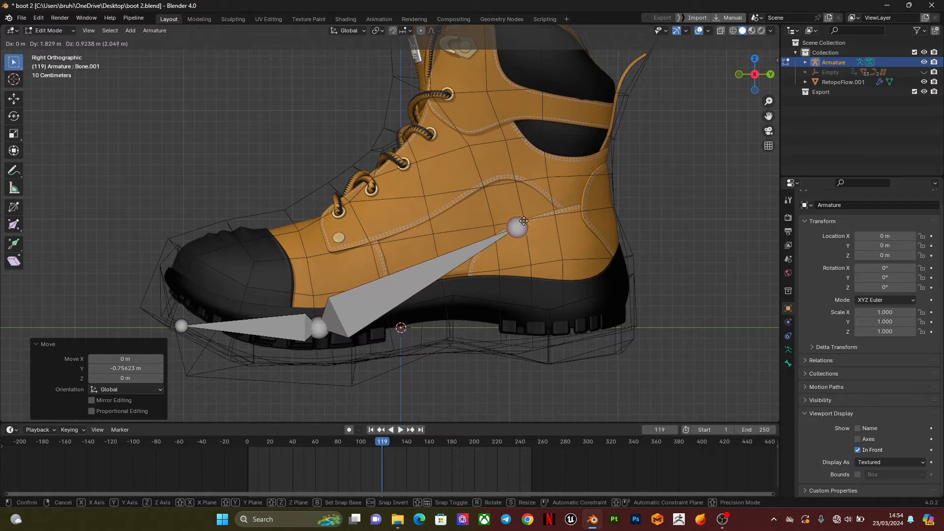
mouse_move(542, 216)
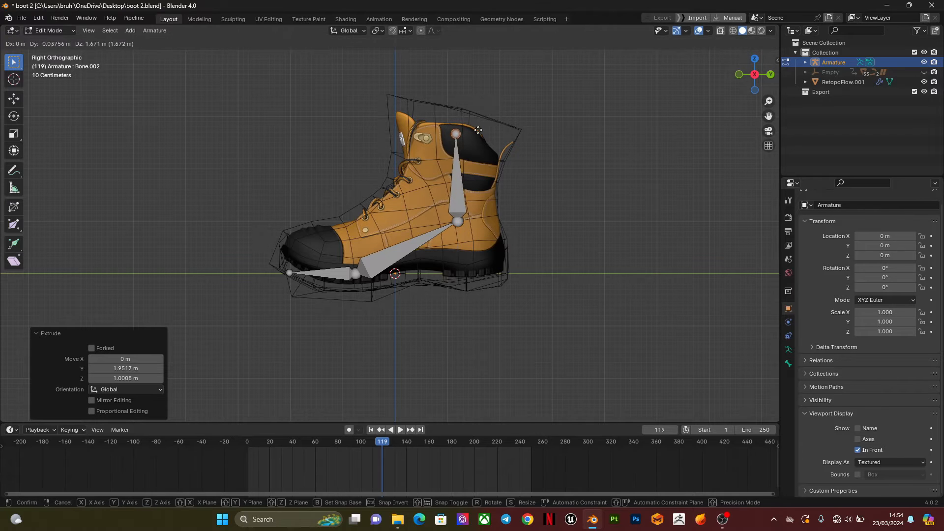
mouse_move(485, 116)
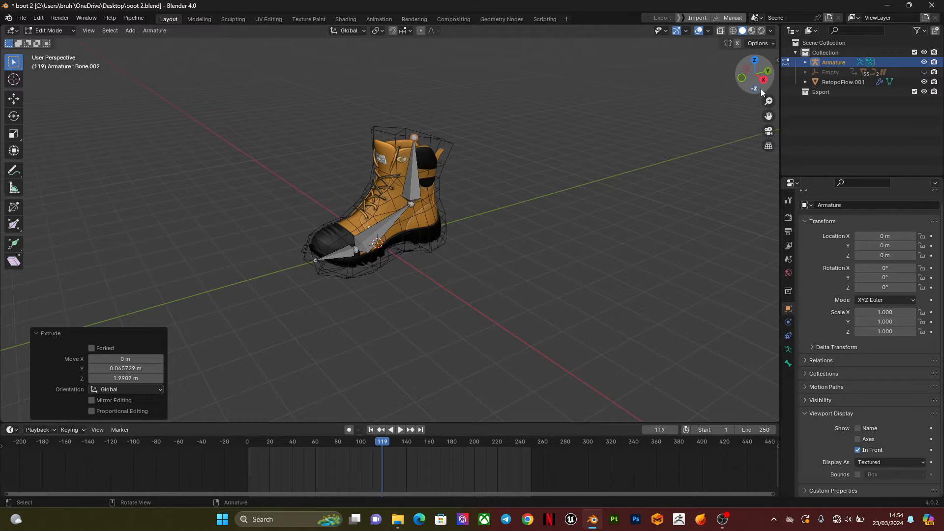
Extrude foot and shin bones up to the ankle, then test-rotate the foot bone in Pose Mode
left_click(763, 79)
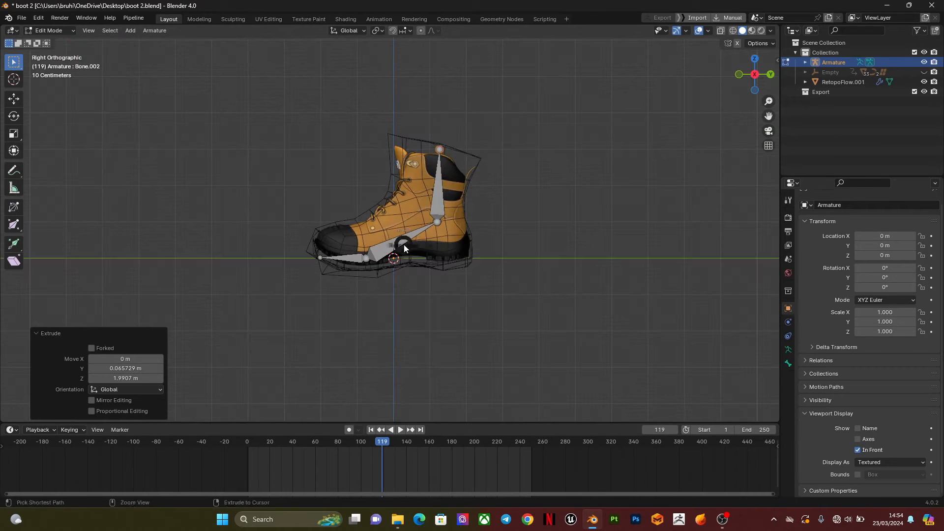
left_click(51, 31)
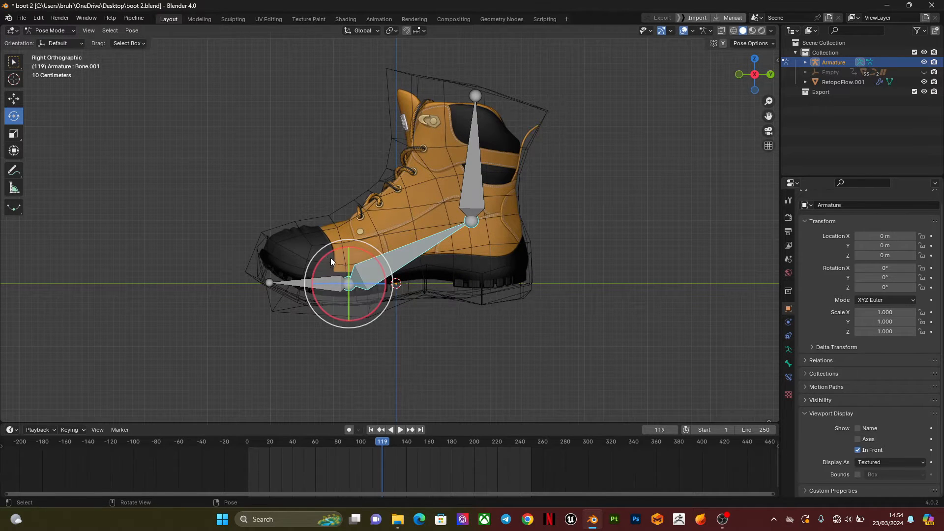
key("r")
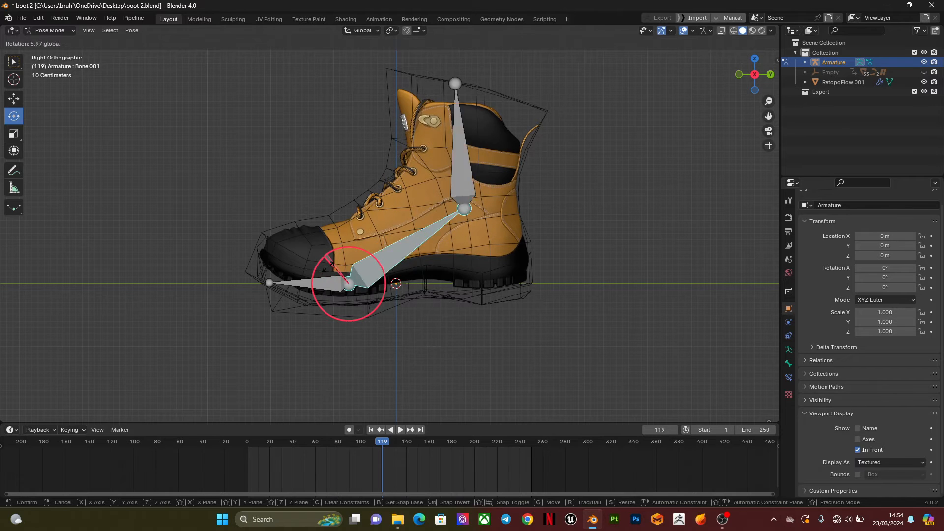
left_click(325, 290)
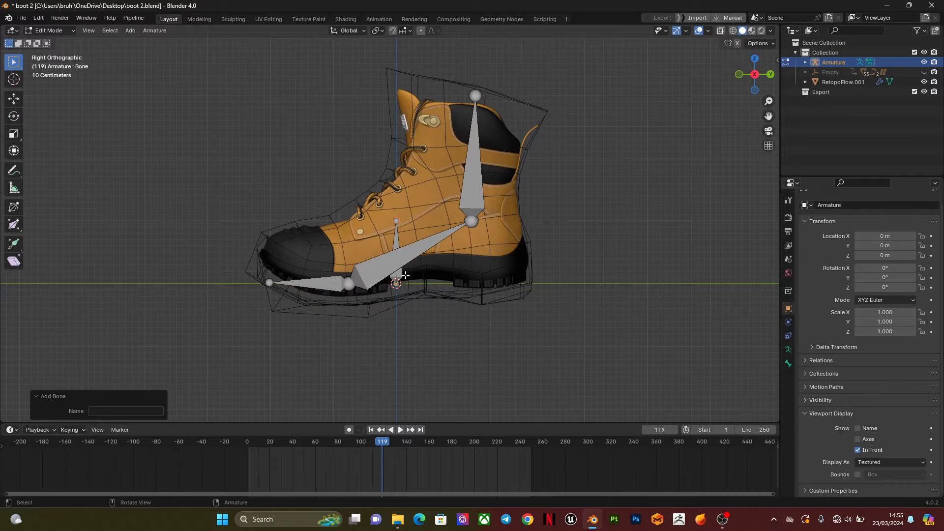
Extrude a flat root bone under the sole and parent the other bones to it with Keep Offset
left_click(396, 283)
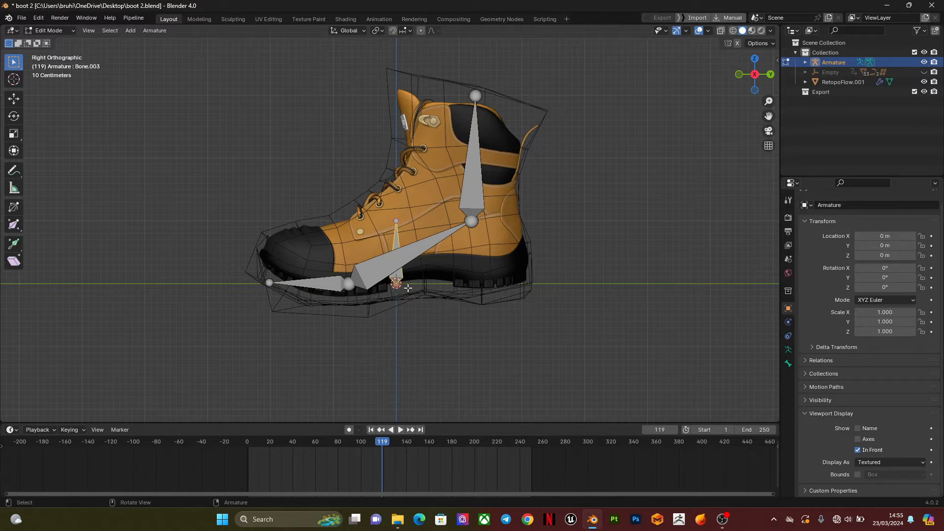
mouse_move(406, 288)
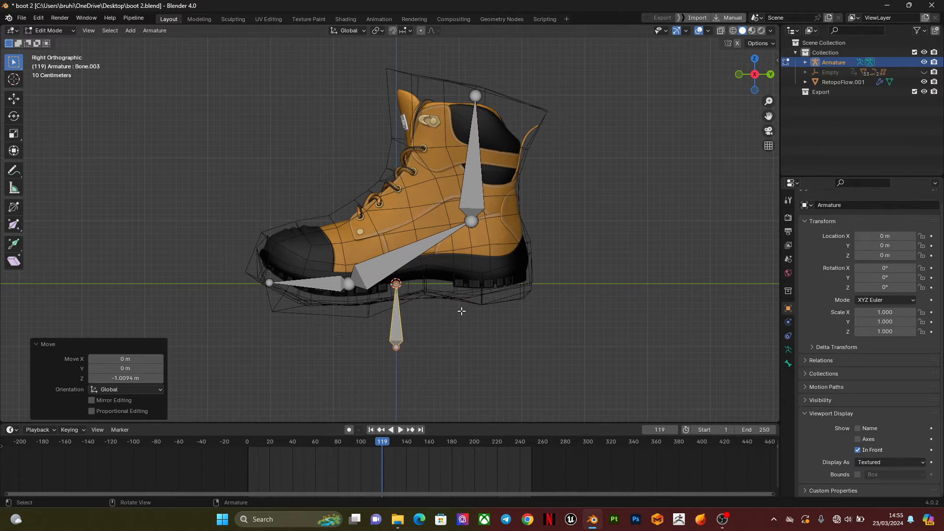
key("r")
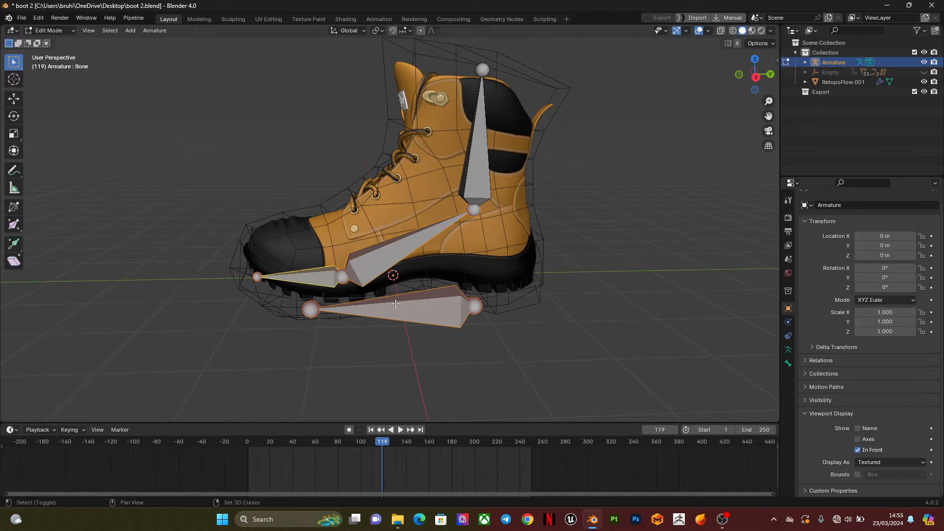
left_click(397, 307)
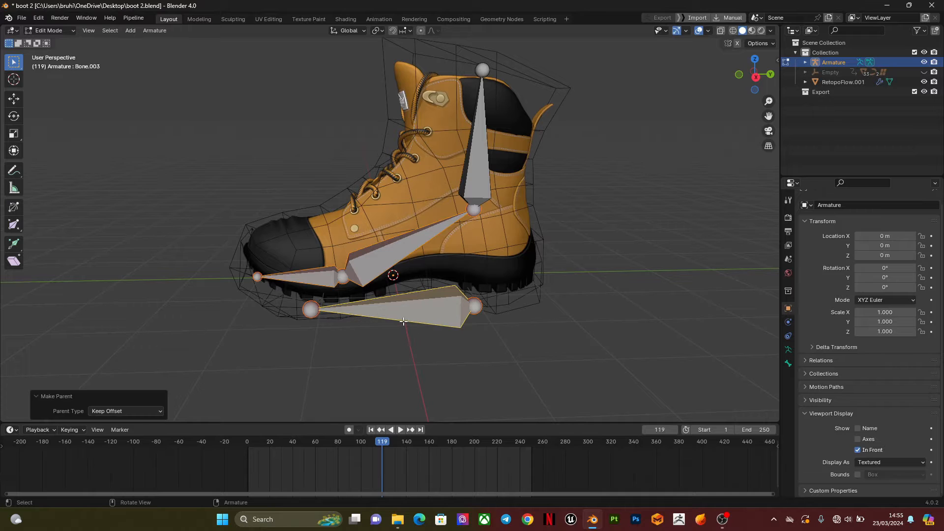
left_click(48, 31)
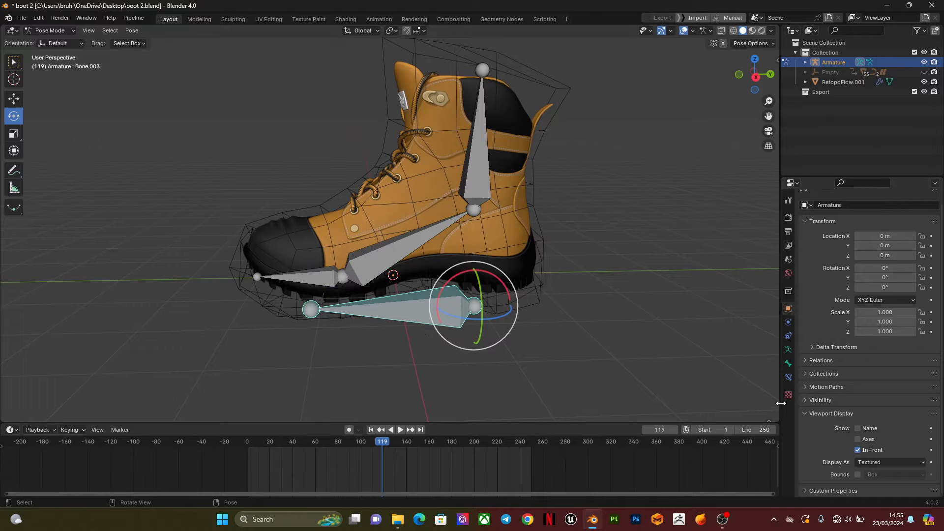
Rename the bones to toes, foot and leg in Bone Properties
left_click(788, 362)
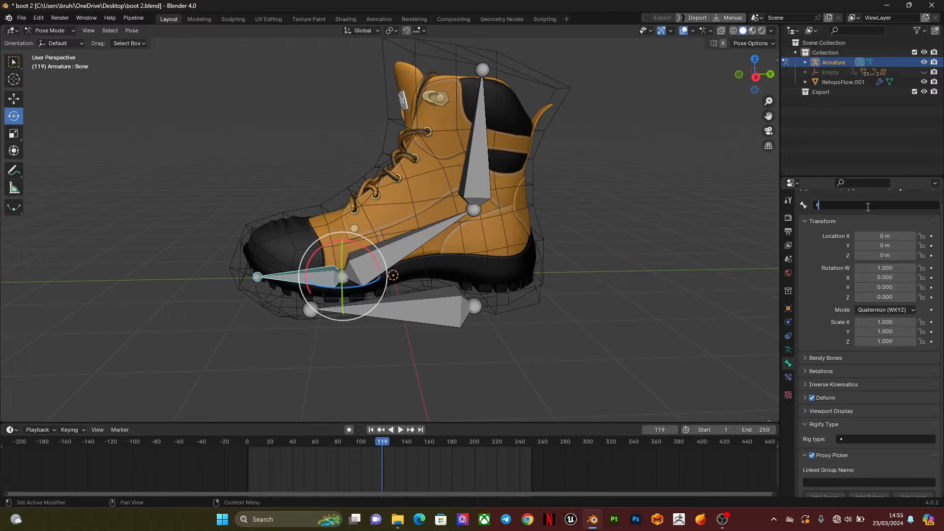
type("toes")
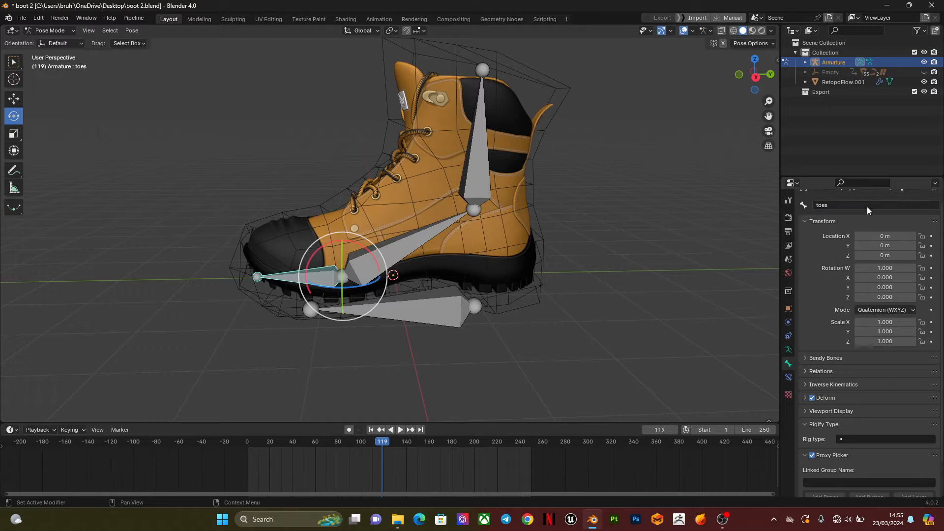
left_click(473, 210)
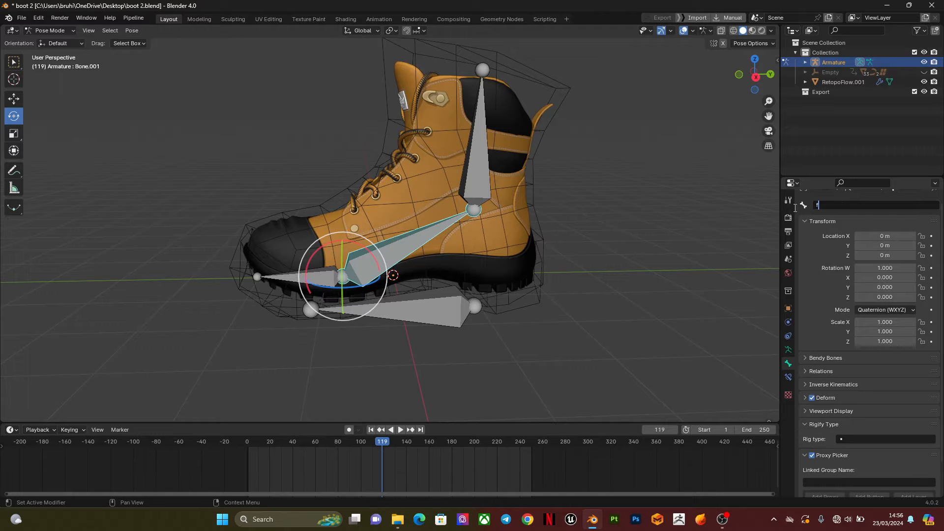
type("foot")
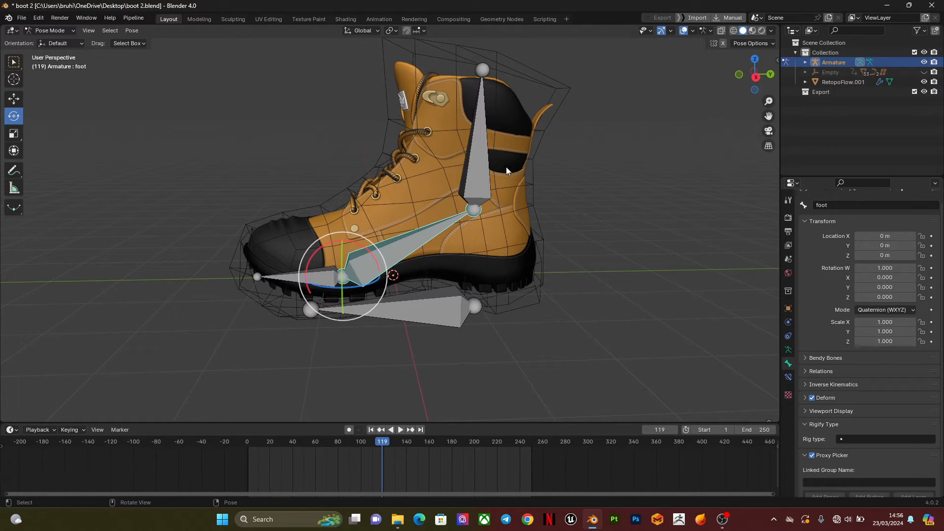
left_click(474, 210)
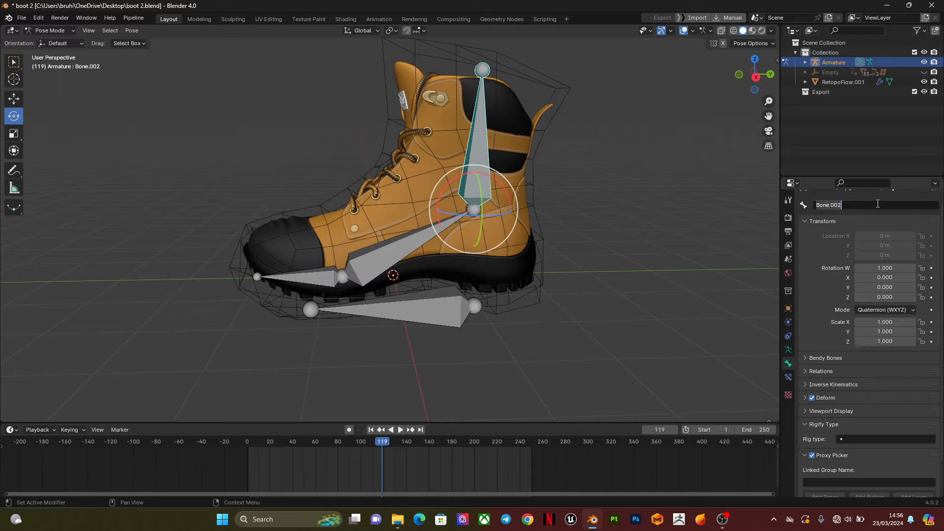
type("leg")
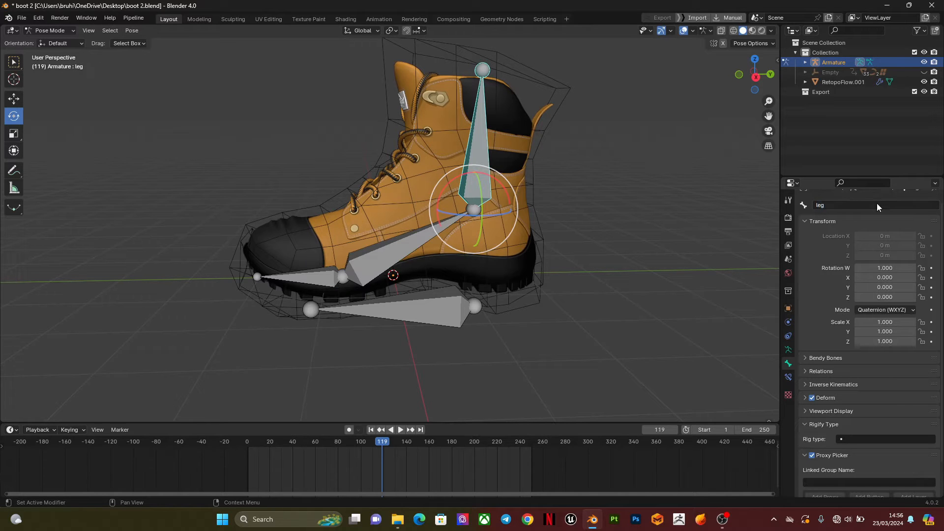
Select the sole bone as root and untick Deform so it doesn't affect the mesh
left_click(474, 307)
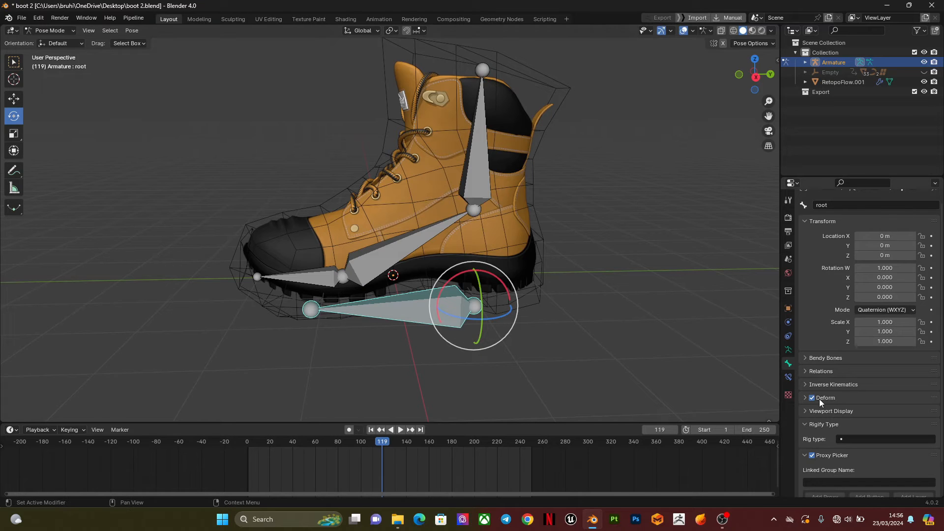
left_click(812, 397)
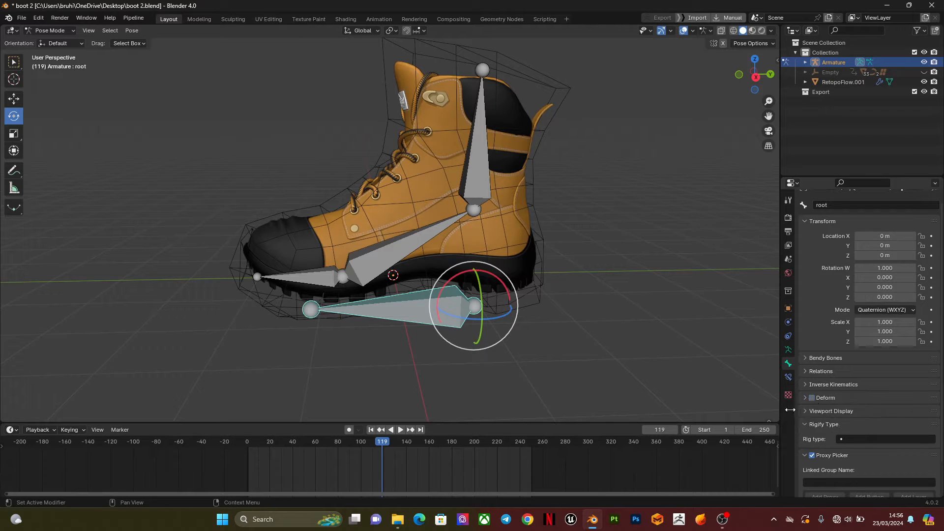
left_click(824, 397)
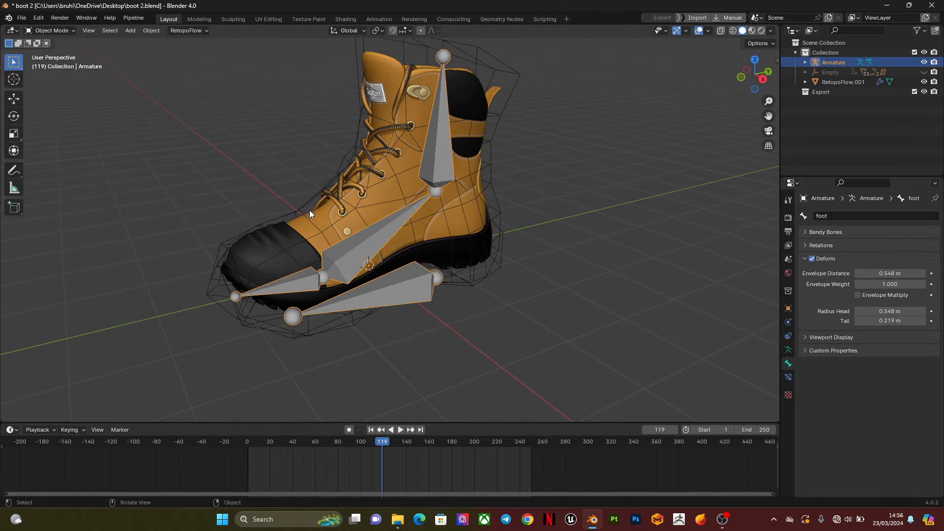
Parent the wireframe cage to the armature with armature deform
left_click(843, 81)
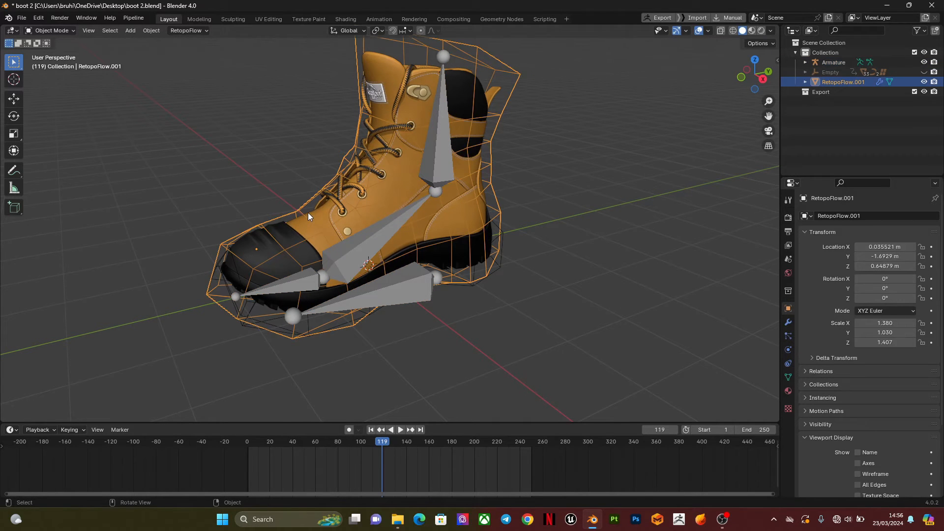
mouse_move(426, 133)
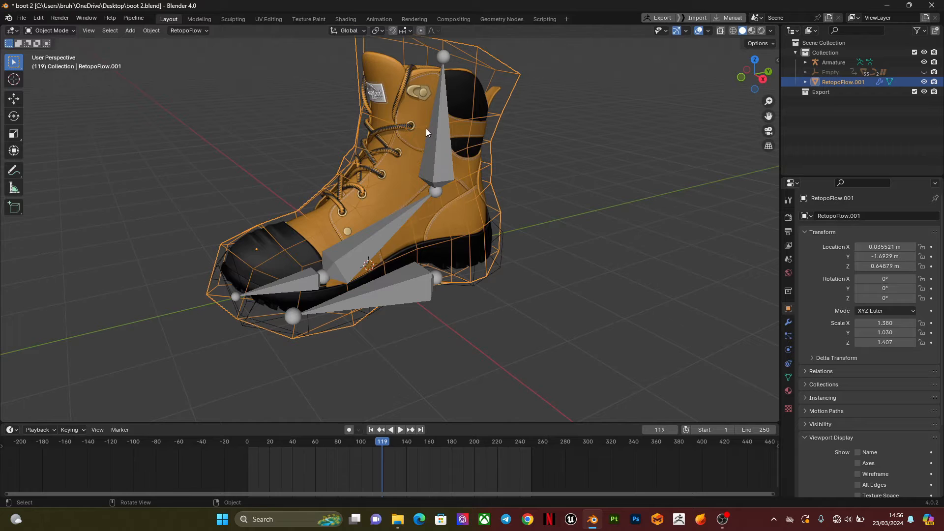
mouse_move(508, 99)
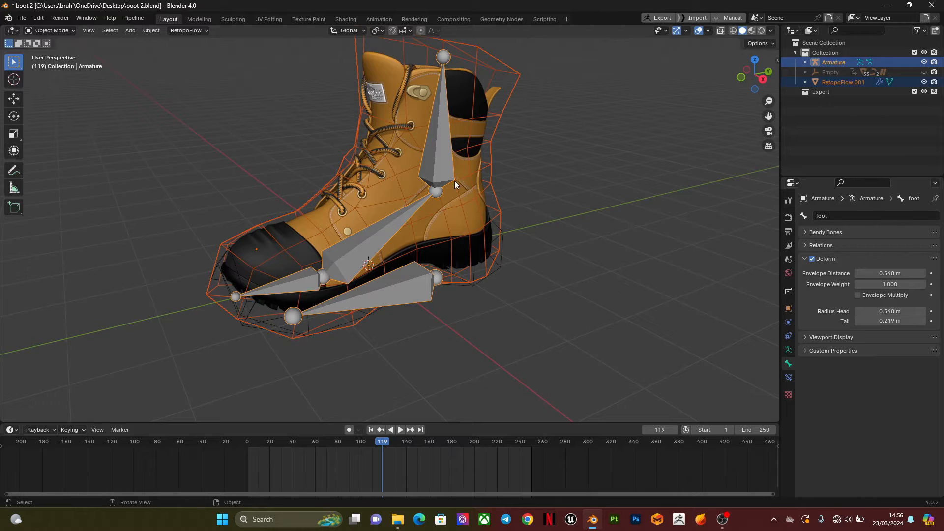
mouse_move(484, 160)
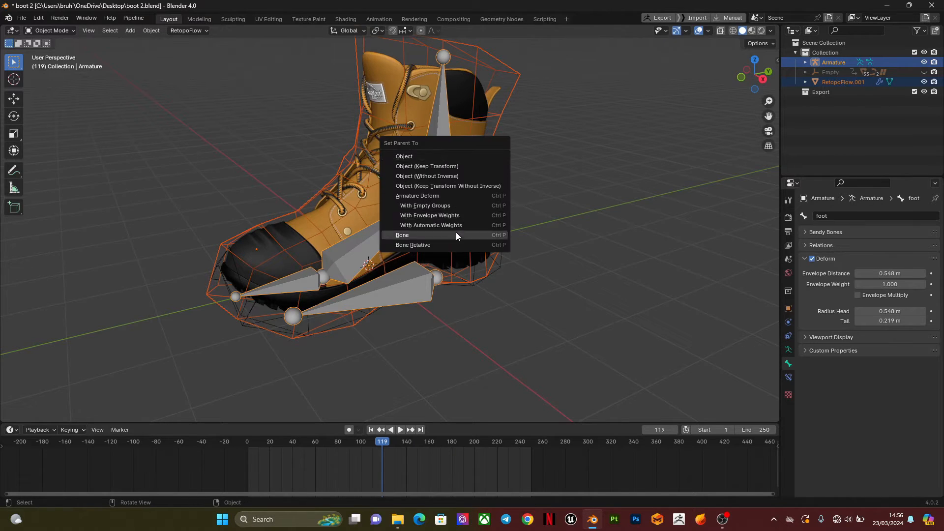
left_click(430, 225)
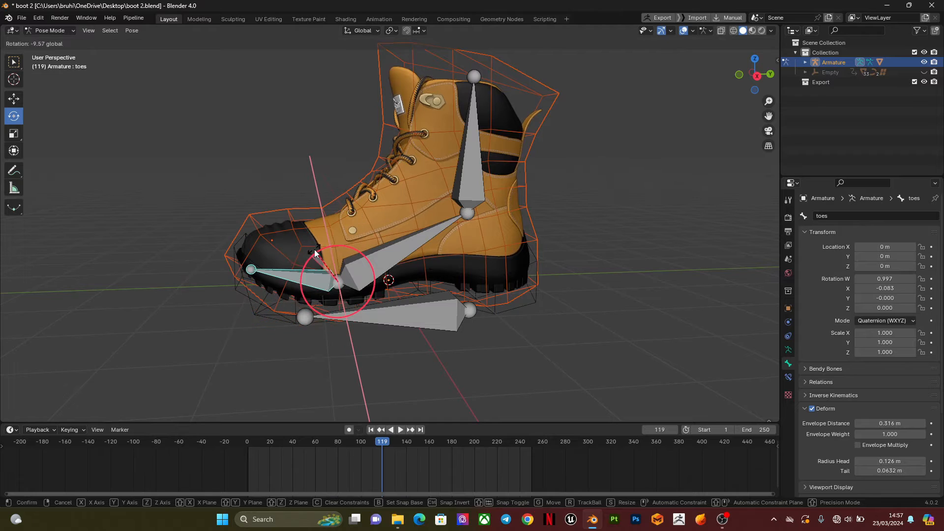
Test-rotate the leg bone, then raise the leg and foot bone tips in Edit Mode from side view
left_click(464, 192)
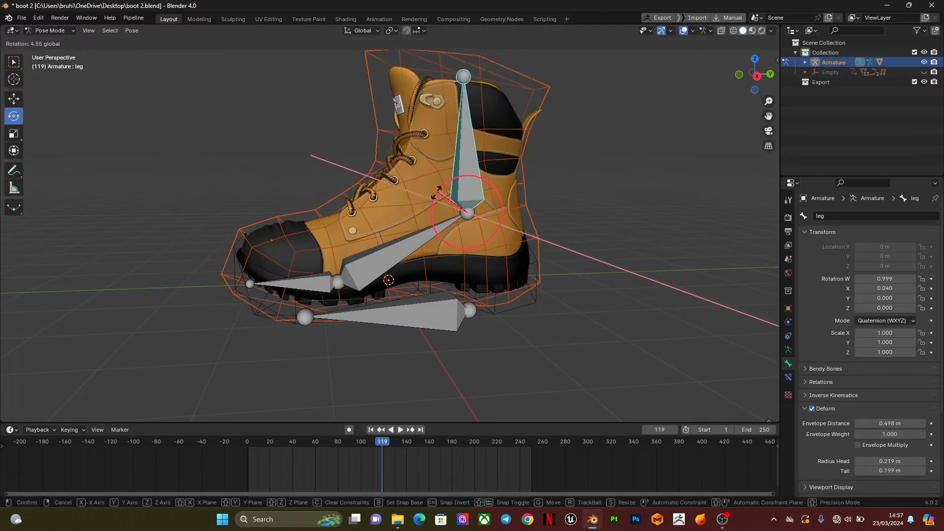
key("Escape")
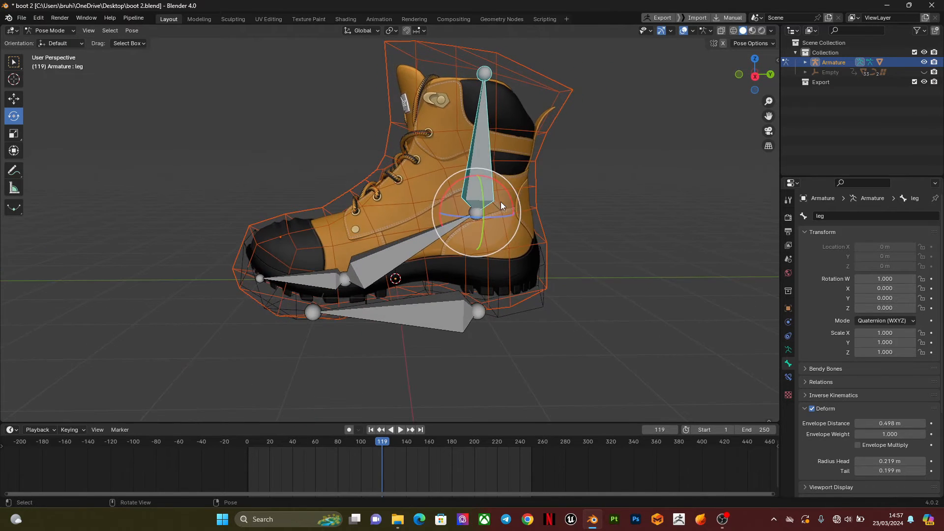
left_click(344, 277)
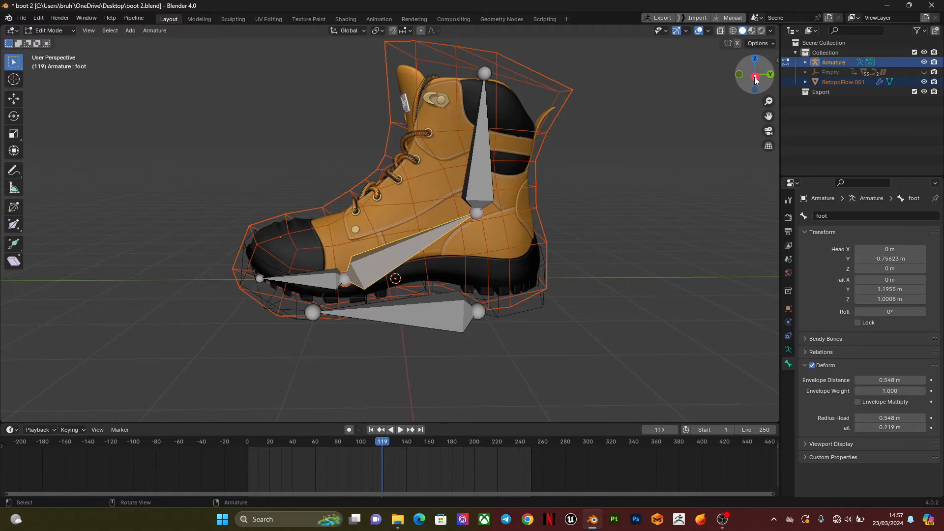
left_click(738, 74)
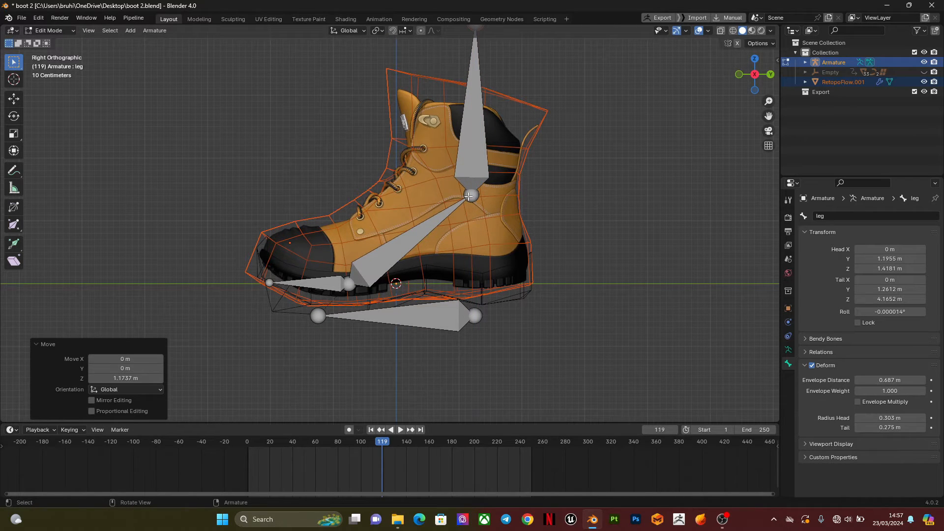
left_click(473, 196)
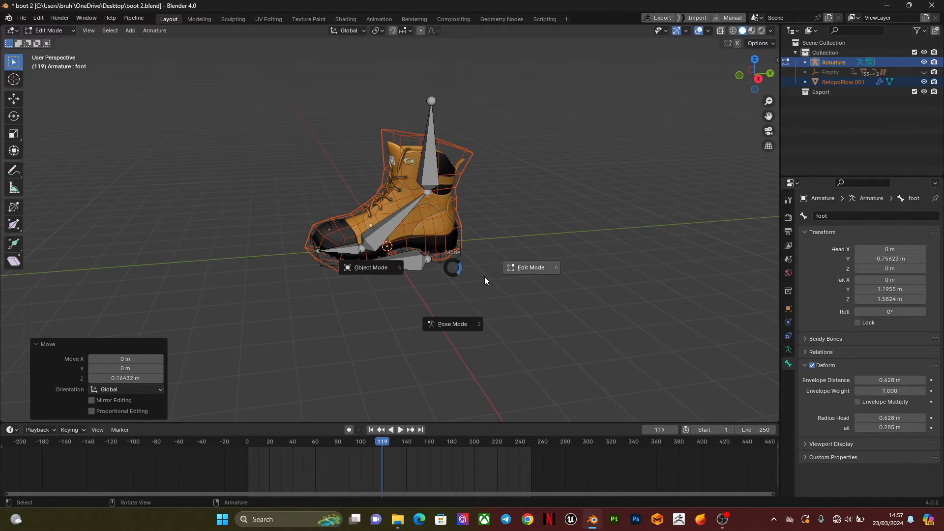
Return to Pose Mode and rotate the leg and foot bones to confirm the cage follows
left_click(371, 266)
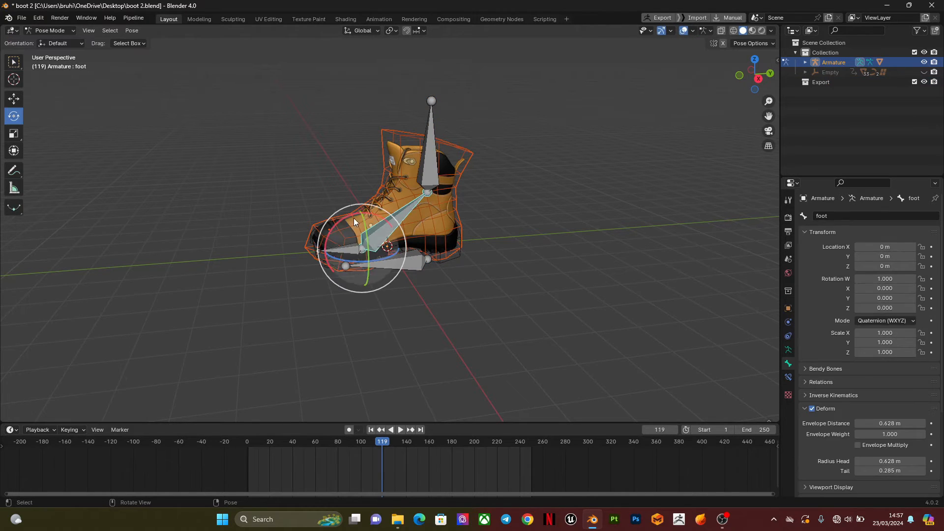
key("r")
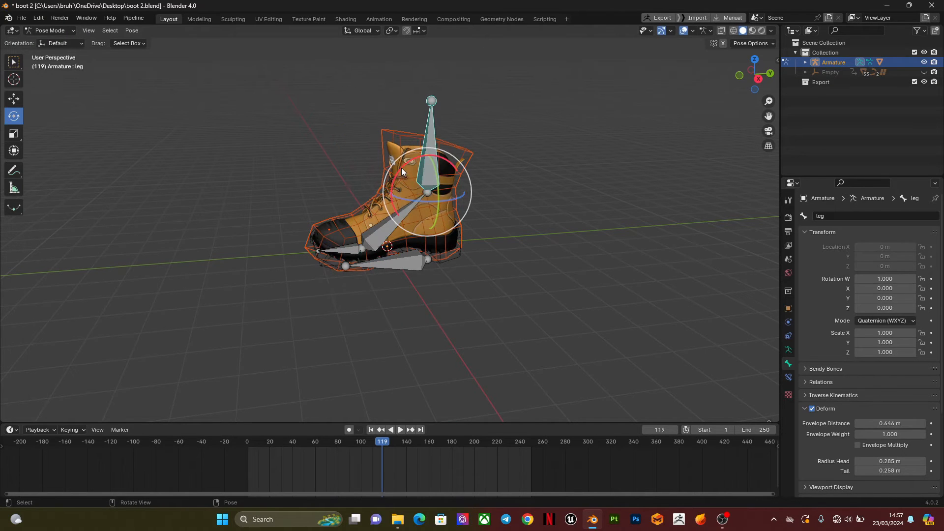
key("r")
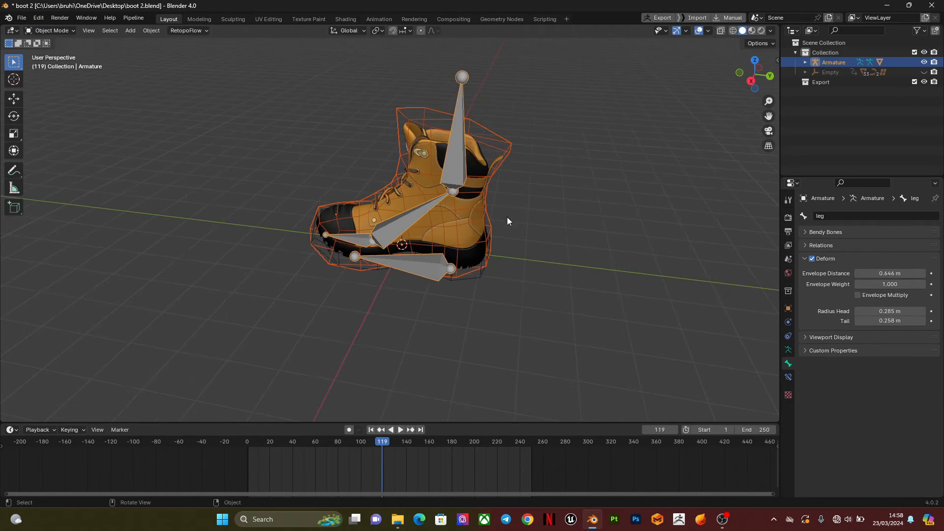
mouse_move(482, 195)
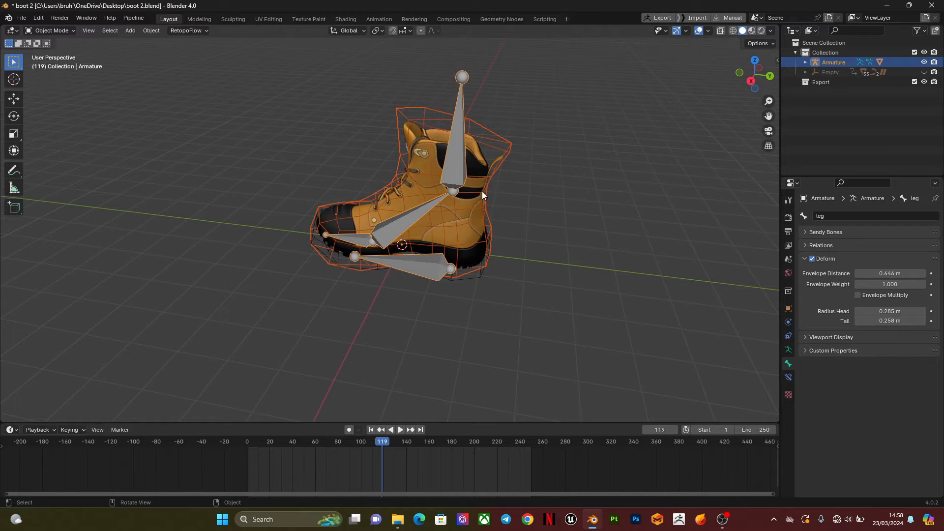
mouse_move(431, 168)
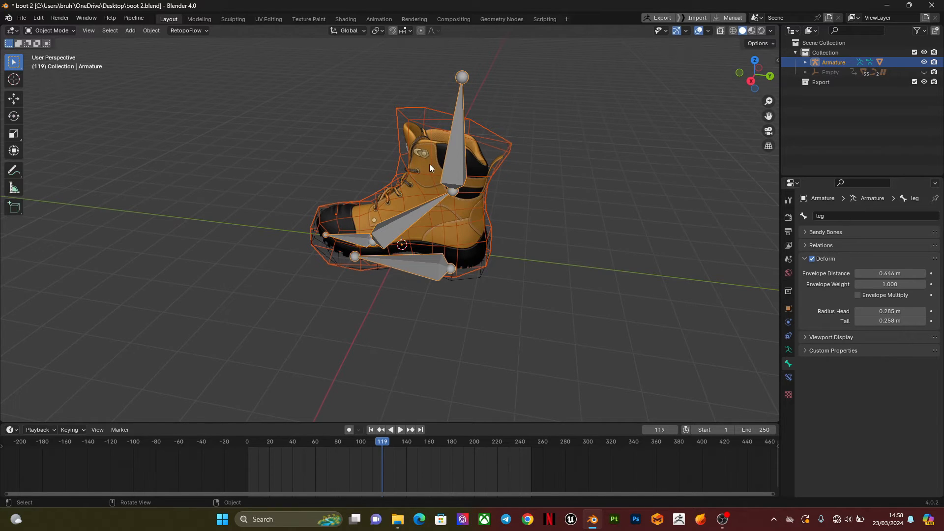
mouse_move(422, 160)
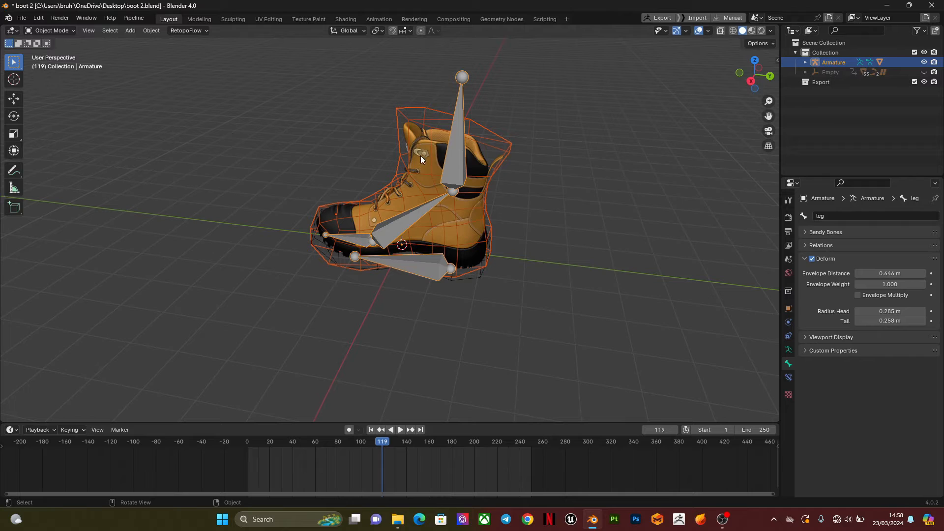
mouse_move(727, 109)
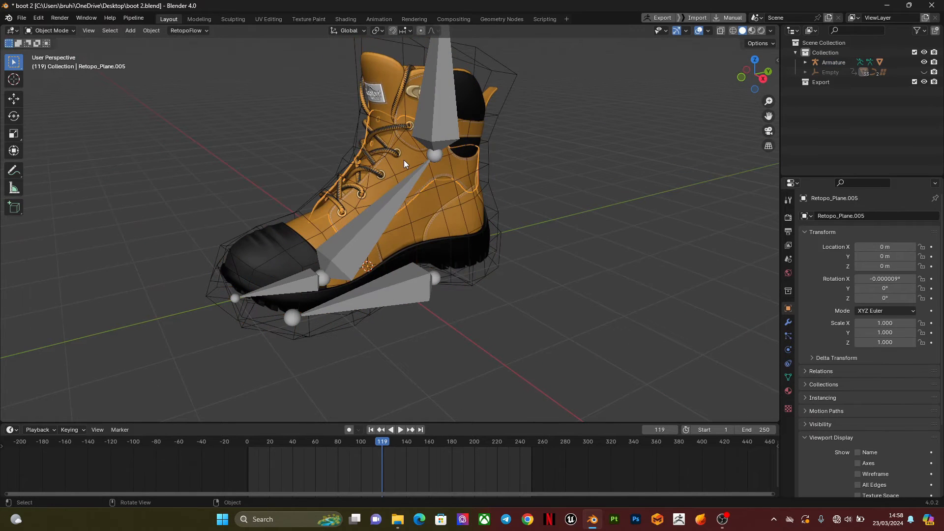
Give Retopo_Plane.005 a Mesh Deform modifier bound to RetopoFlow.001 and test the toes bone
left_click(788, 322)
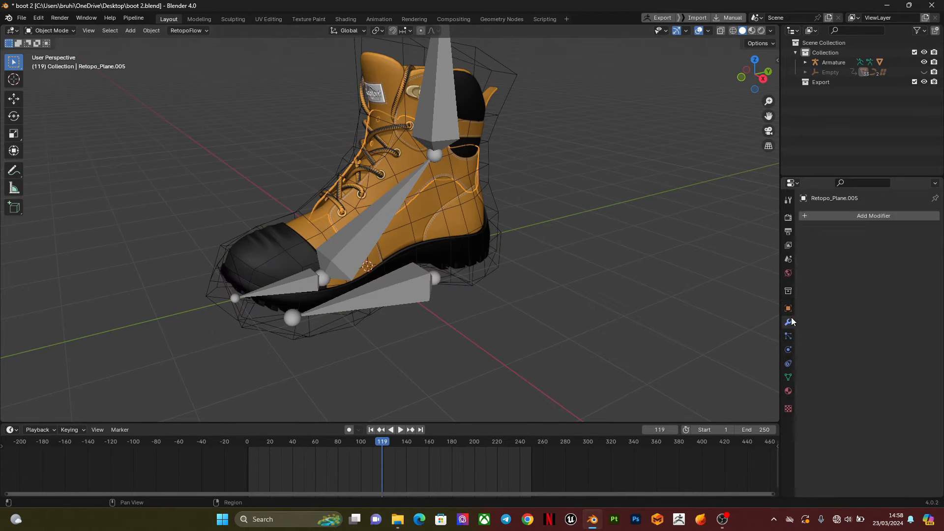
left_click(873, 216)
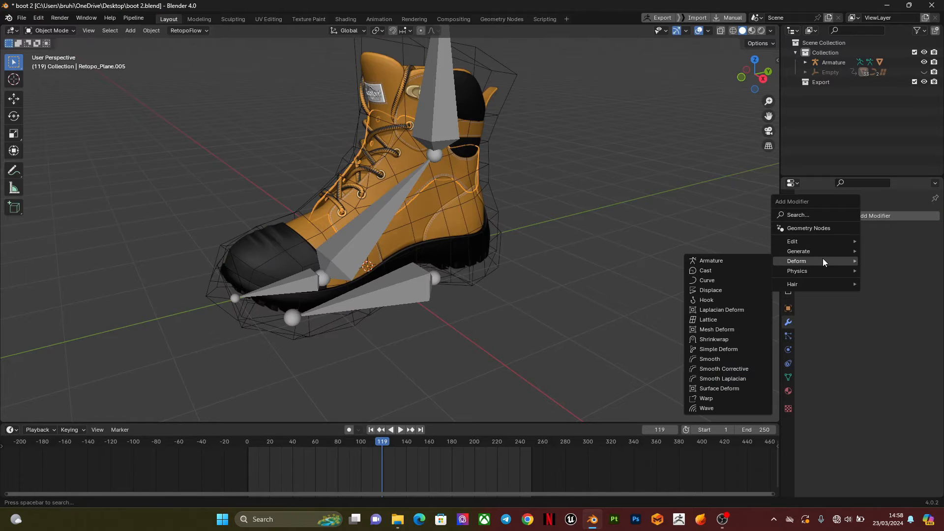
mouse_move(724, 369)
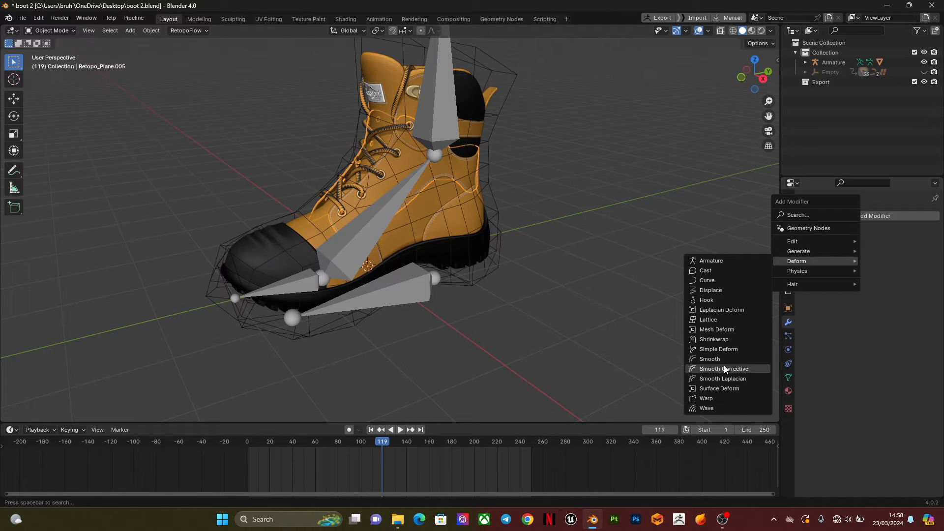
left_click(717, 330)
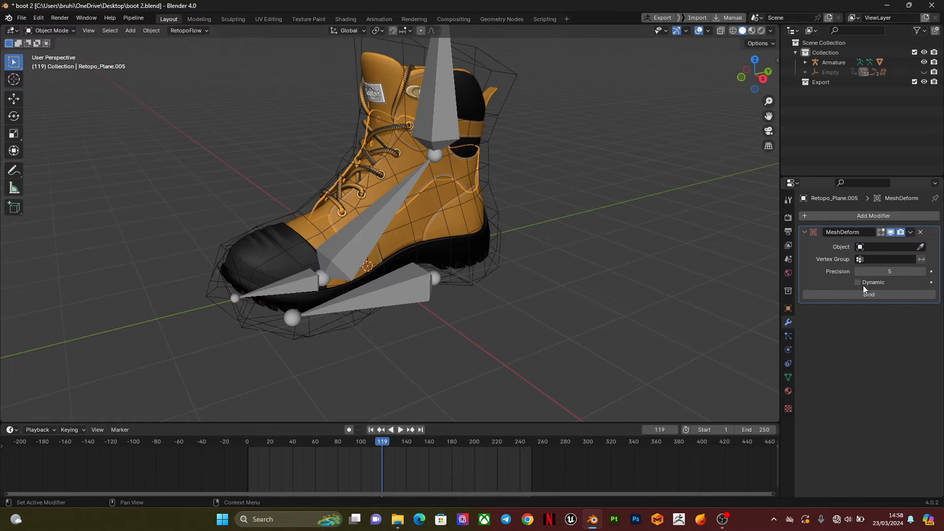
left_click(931, 246)
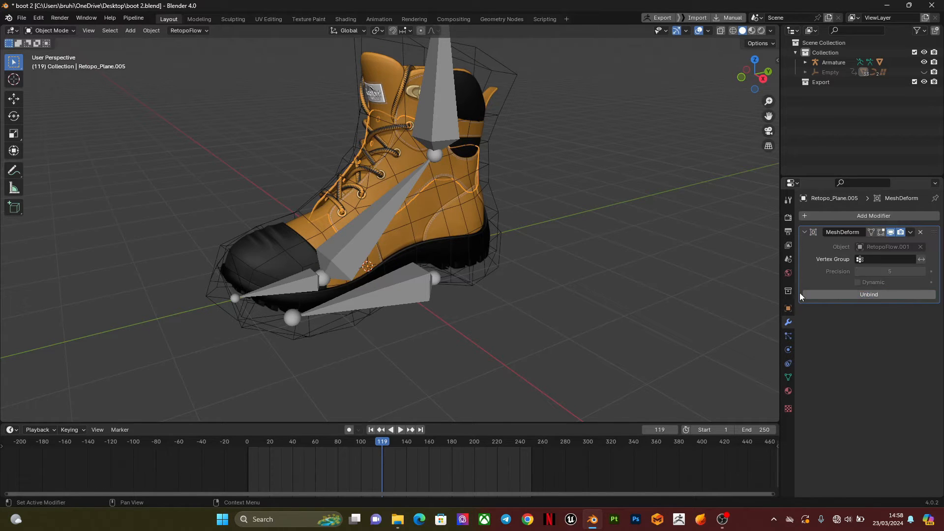
left_click(832, 62)
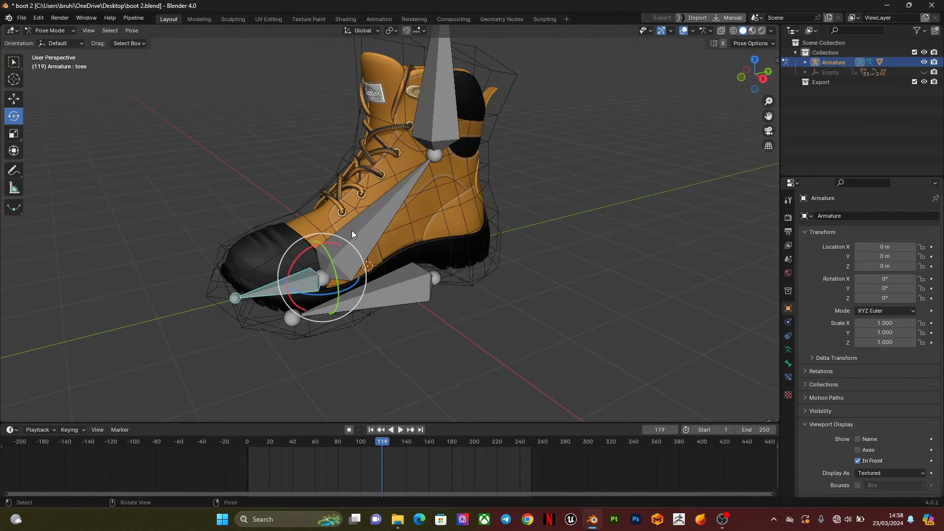
key("r")
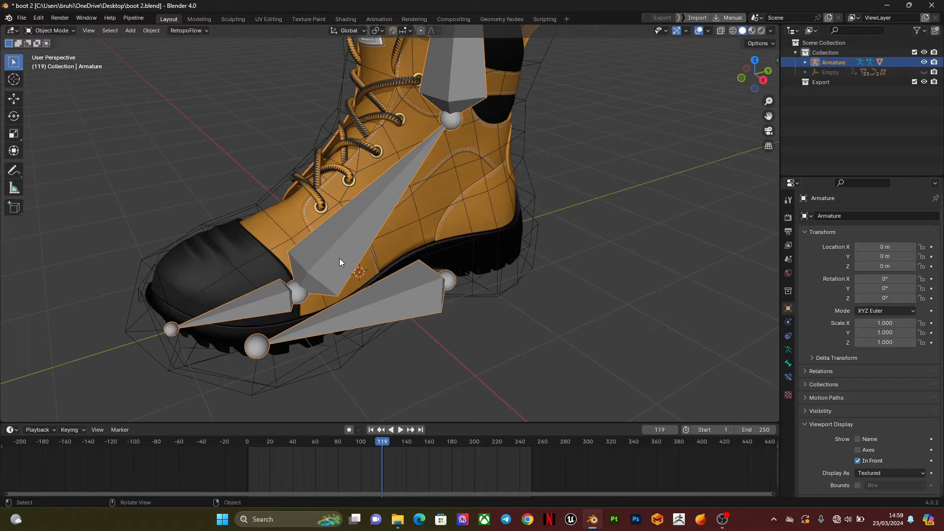
left_click(371, 253)
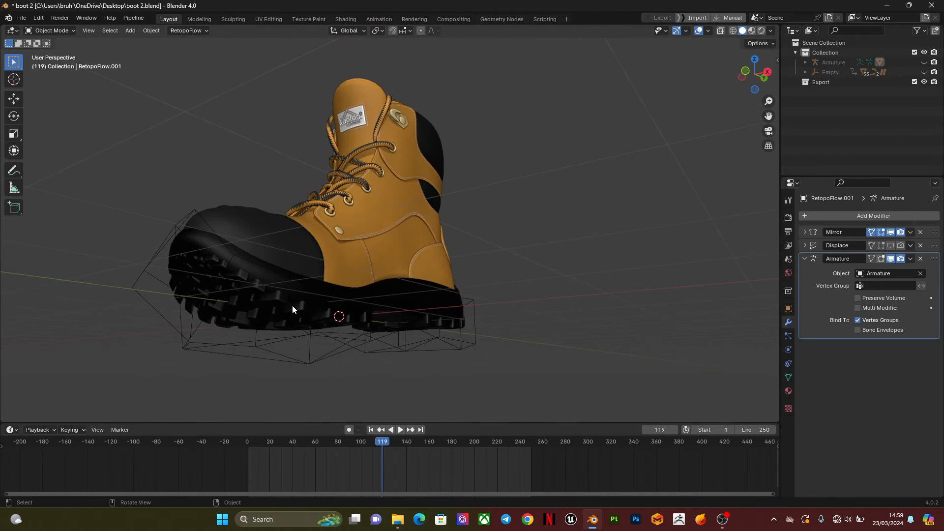
left_click(241, 319)
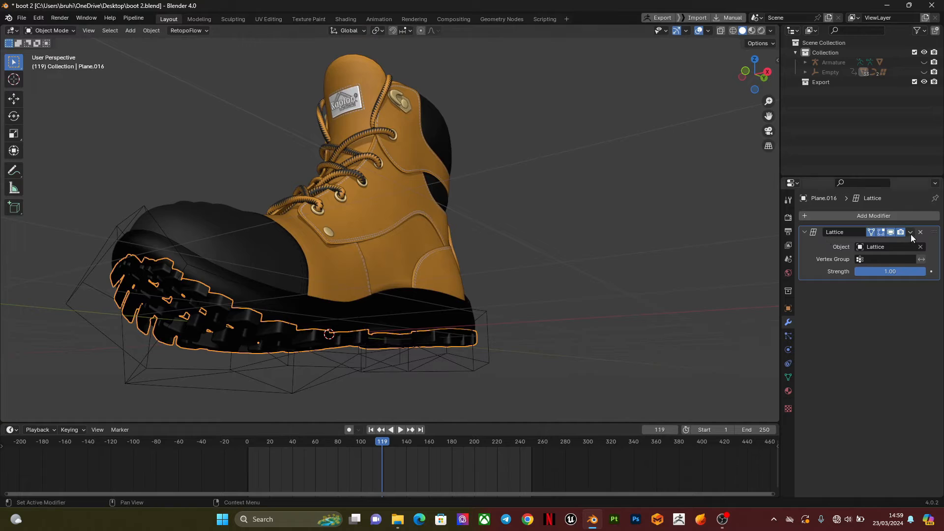
left_click(921, 232)
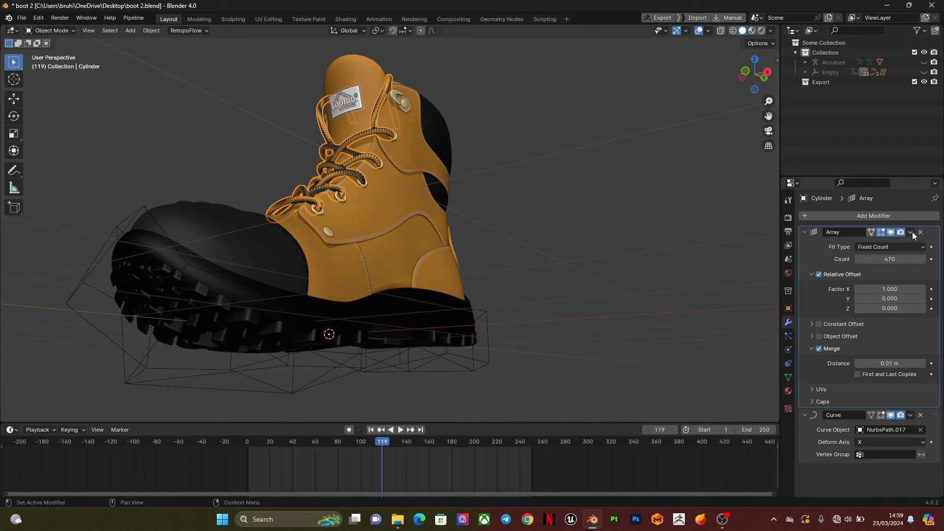
left_click(910, 232)
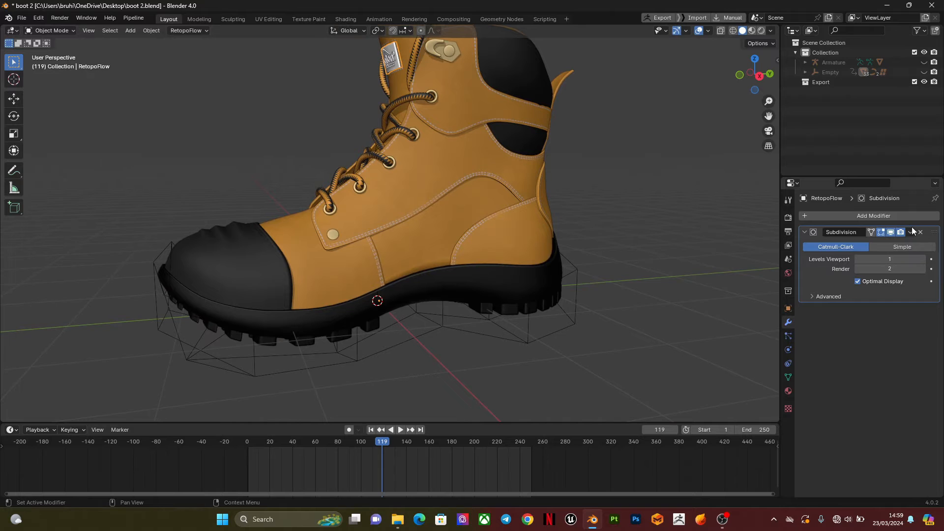
left_click(920, 232)
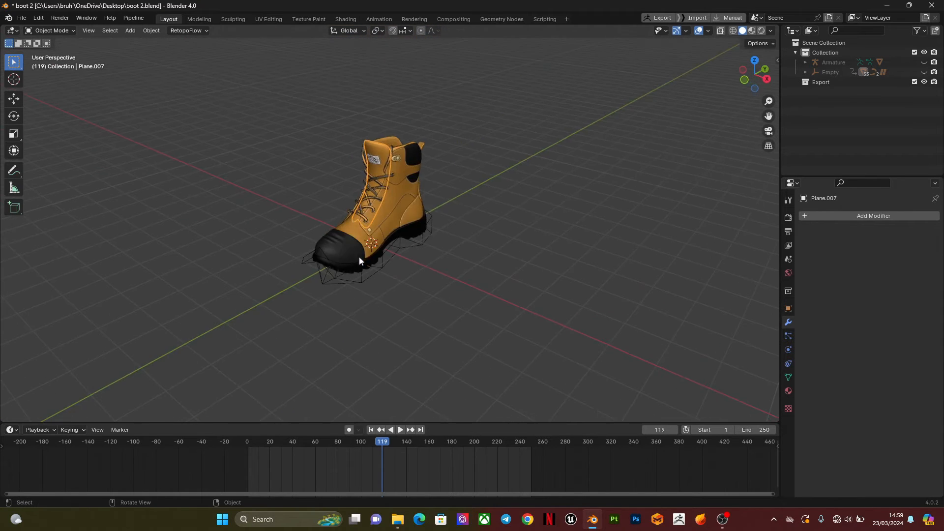
left_click(358, 283)
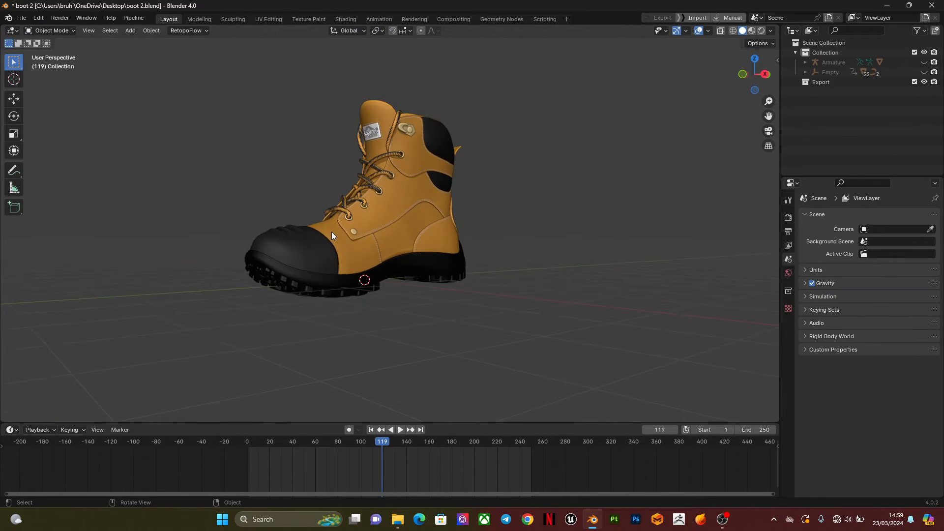
left_click(373, 247)
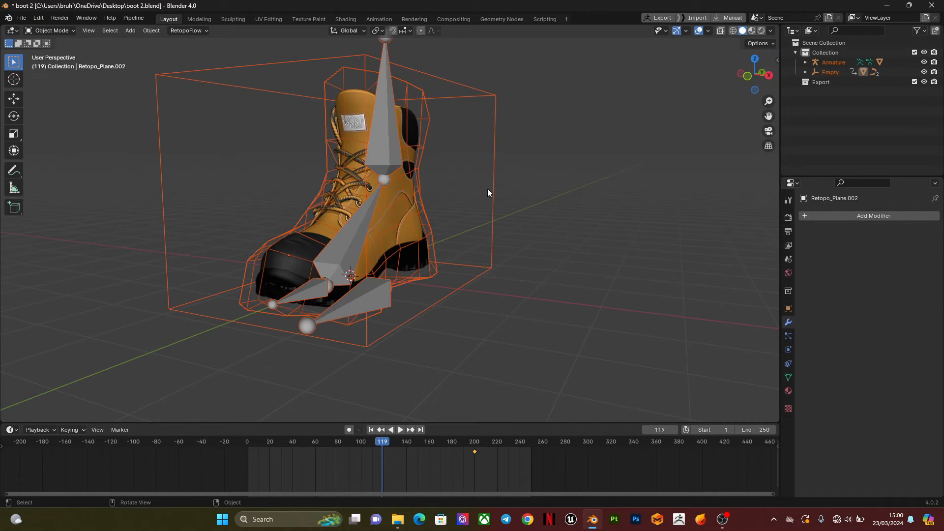
Give Retopo_Plane.002 a Mesh Deform modifier bound to RetopoFlow.001 and test-rotate the leg and foot bones
left_click(830, 71)
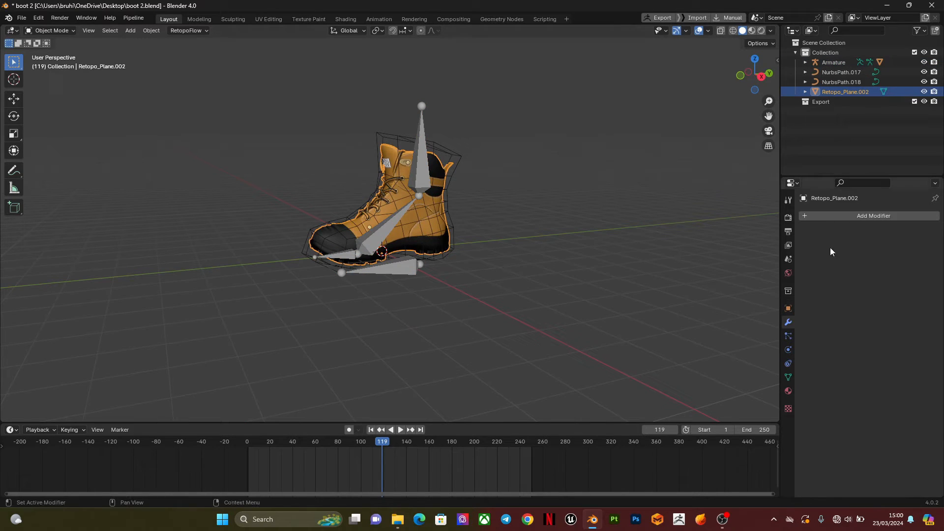
left_click(873, 215)
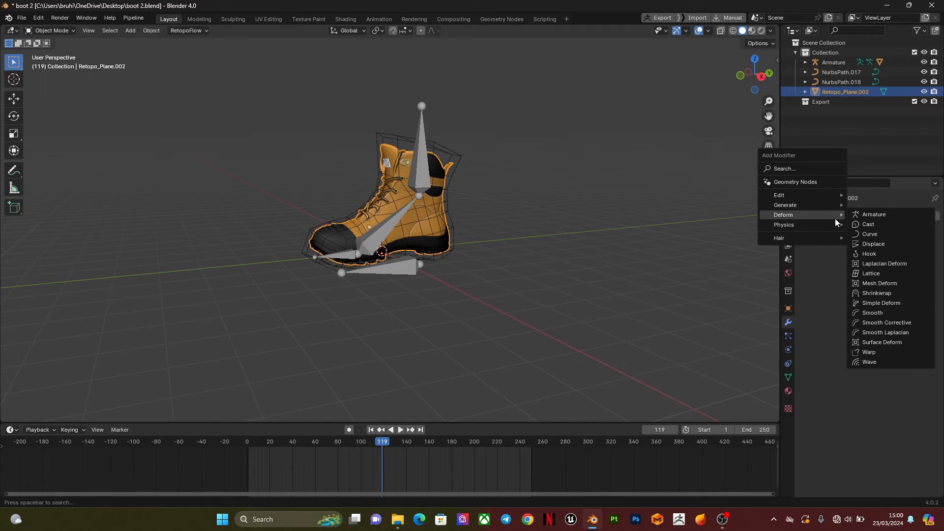
mouse_move(784, 221)
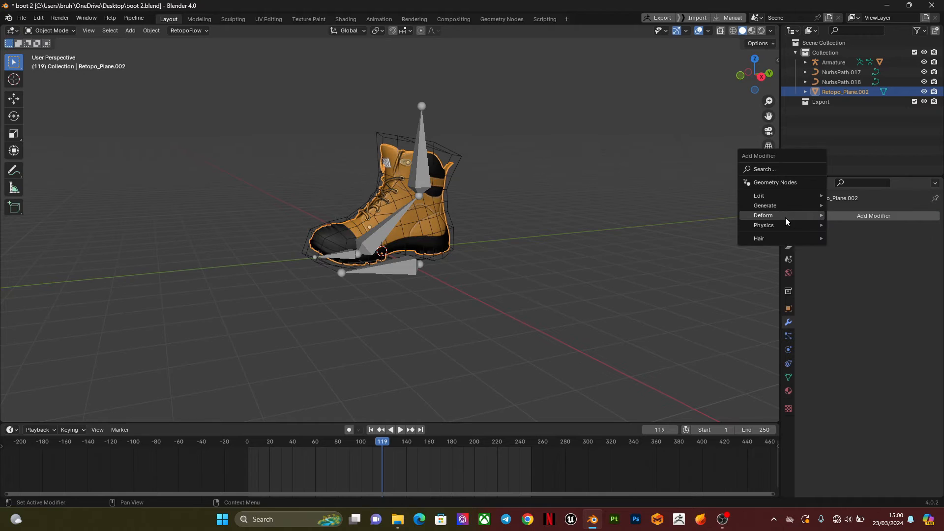
left_click(762, 216)
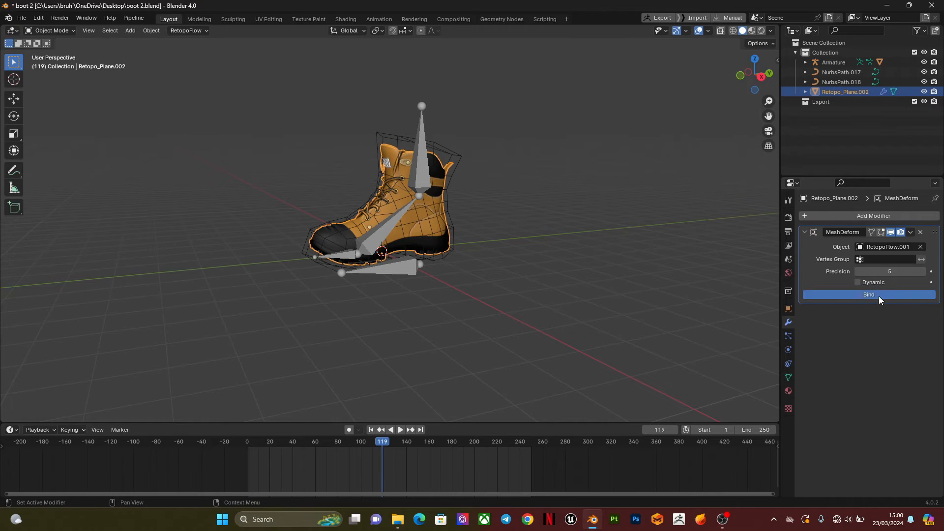
left_click(868, 293)
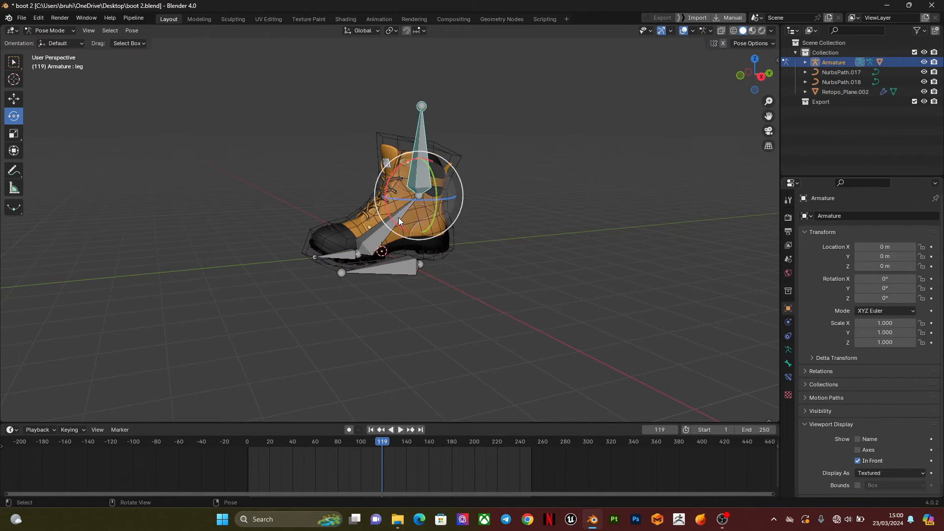
key("r")
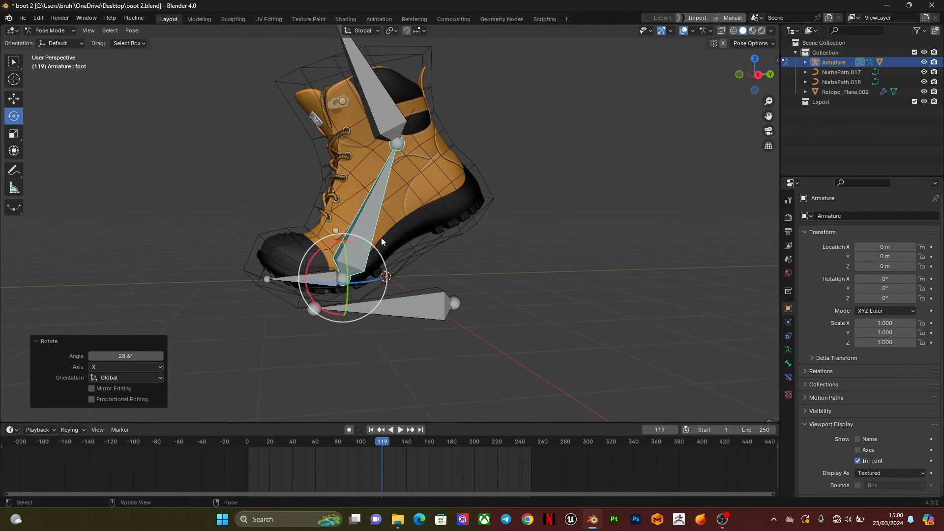
key("r")
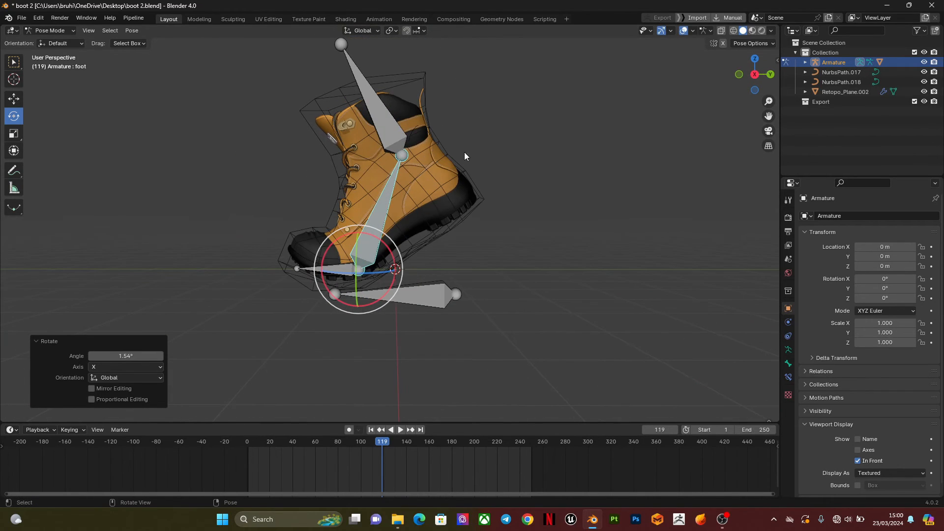
mouse_move(533, 147)
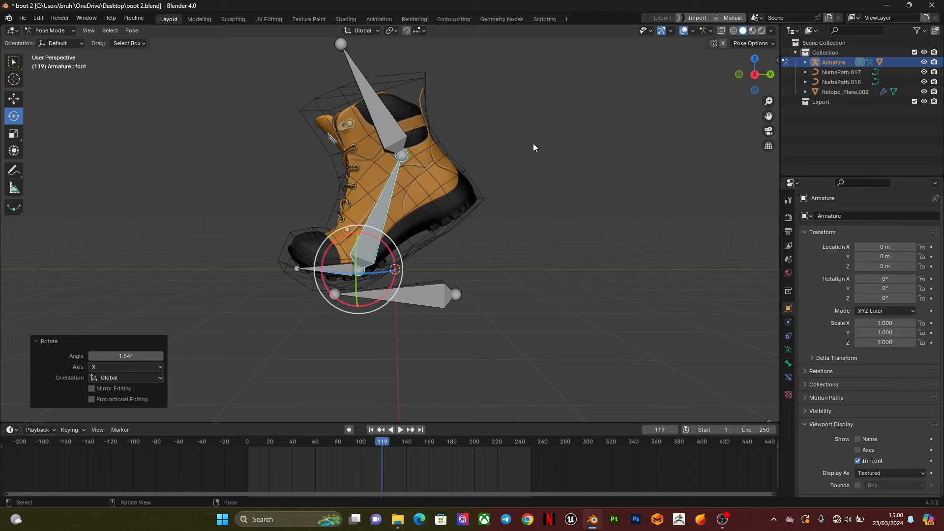
mouse_move(365, 89)
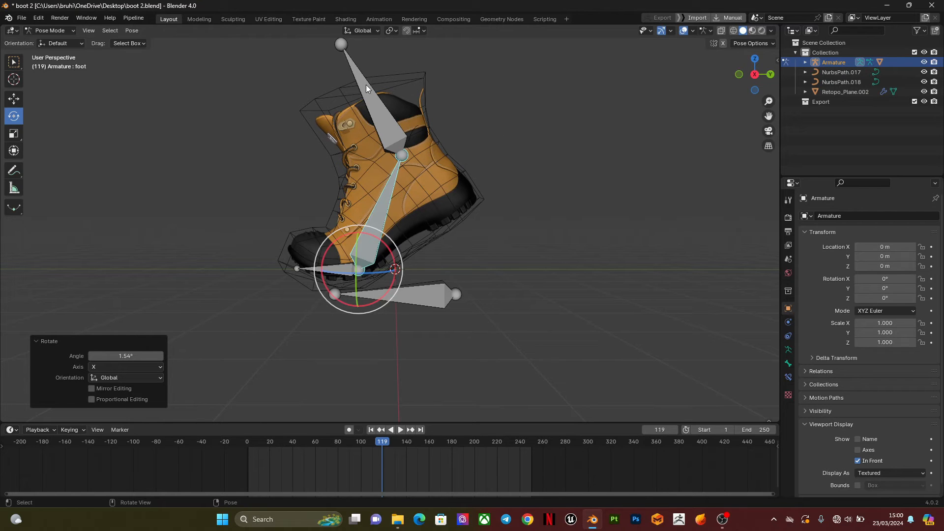
mouse_move(343, 90)
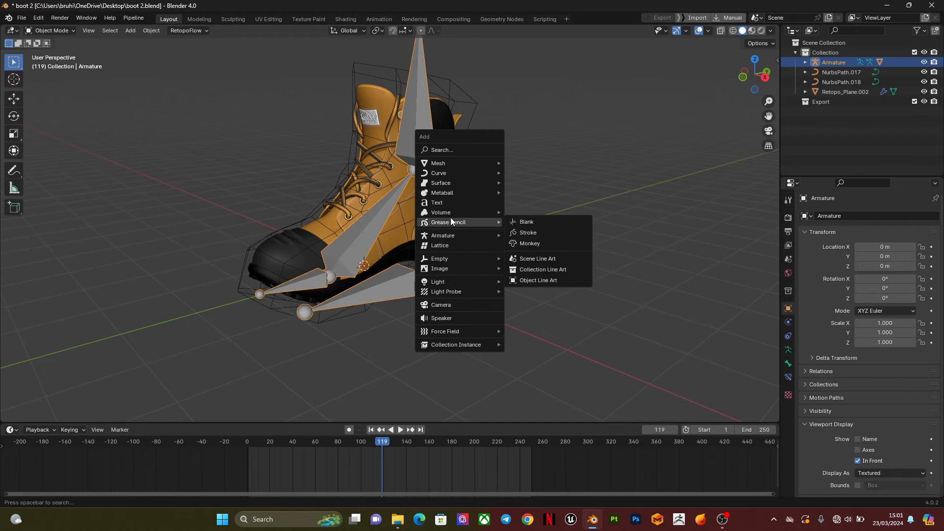
mouse_move(445, 193)
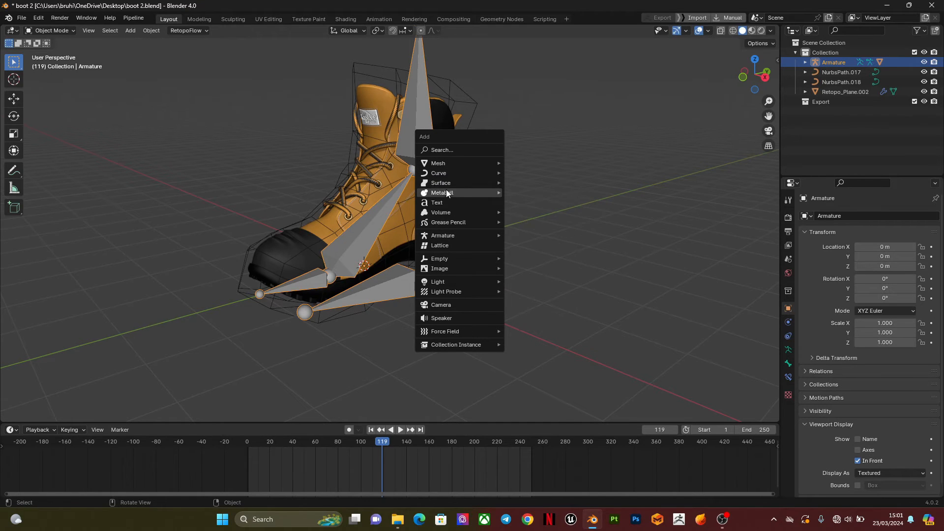
mouse_move(438, 163)
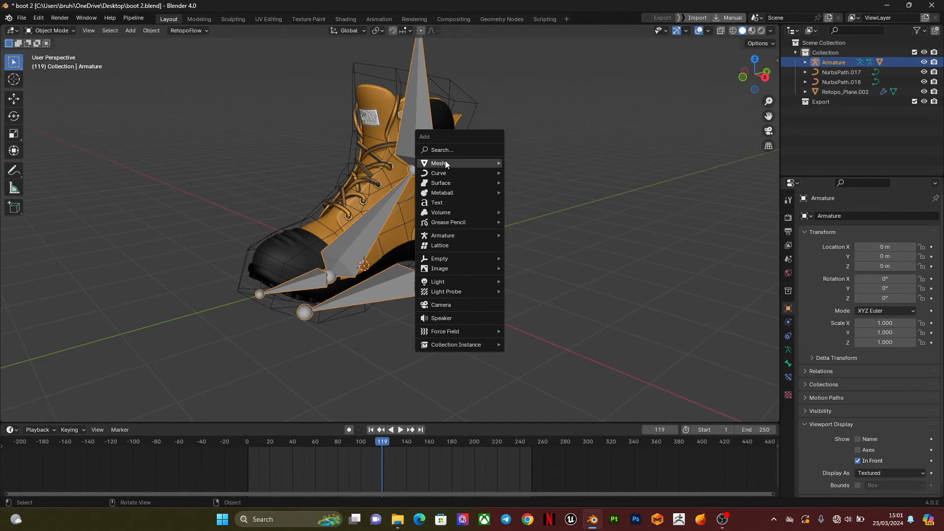
mouse_move(473, 168)
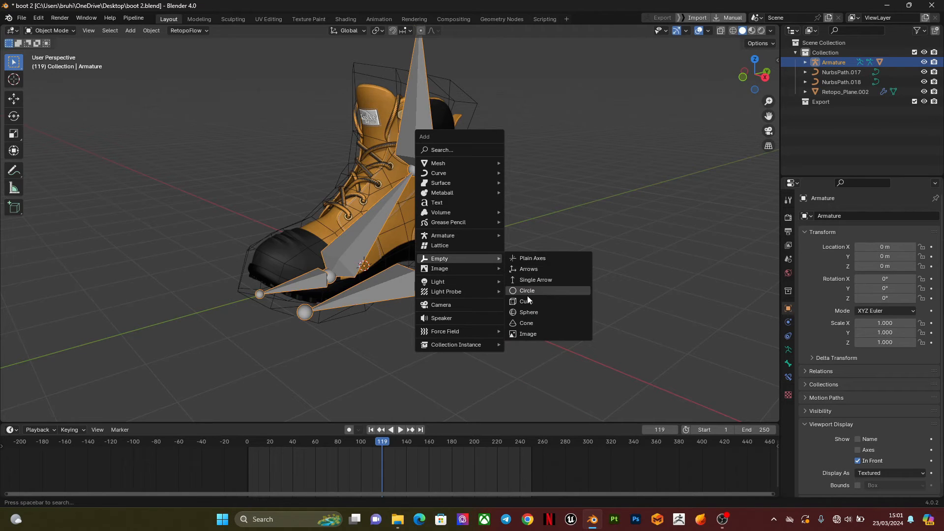
mouse_move(528, 312)
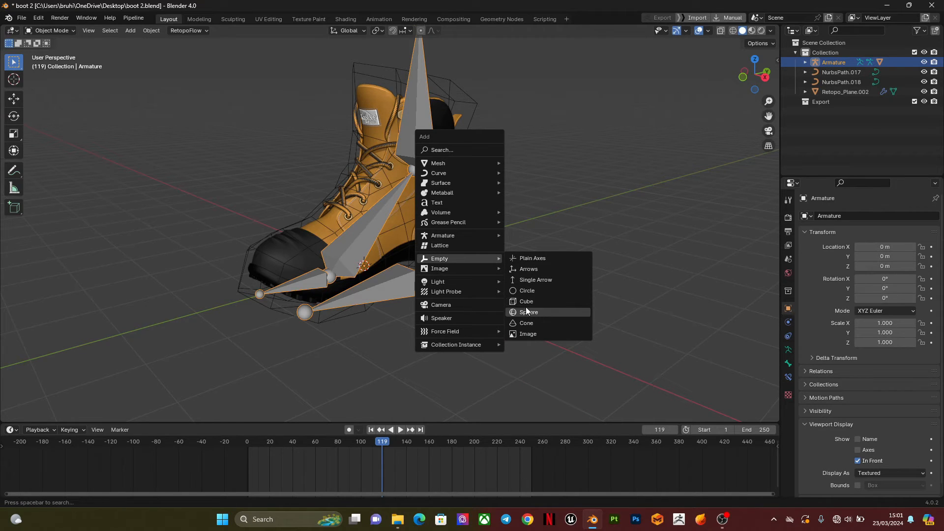
Add cube, sphere and circle empties to serve as bone controller shapes
left_click(525, 301)
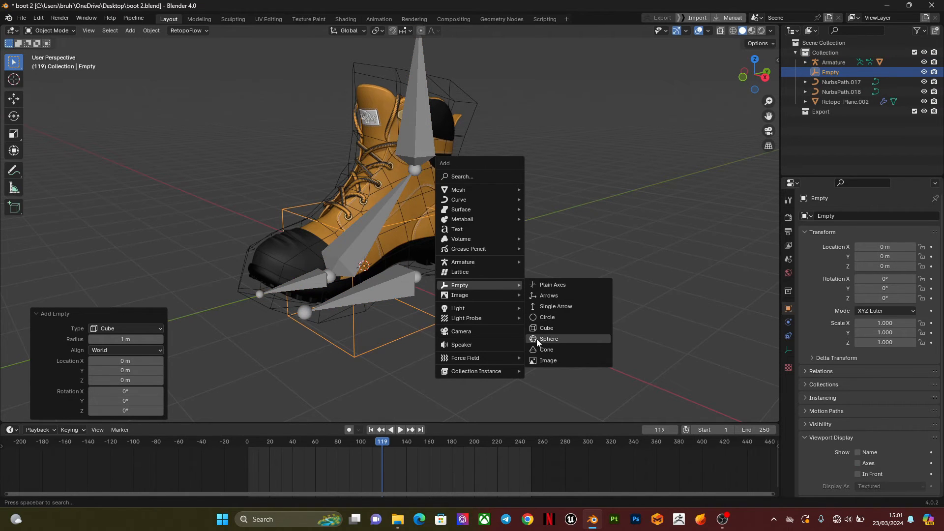
left_click(549, 339)
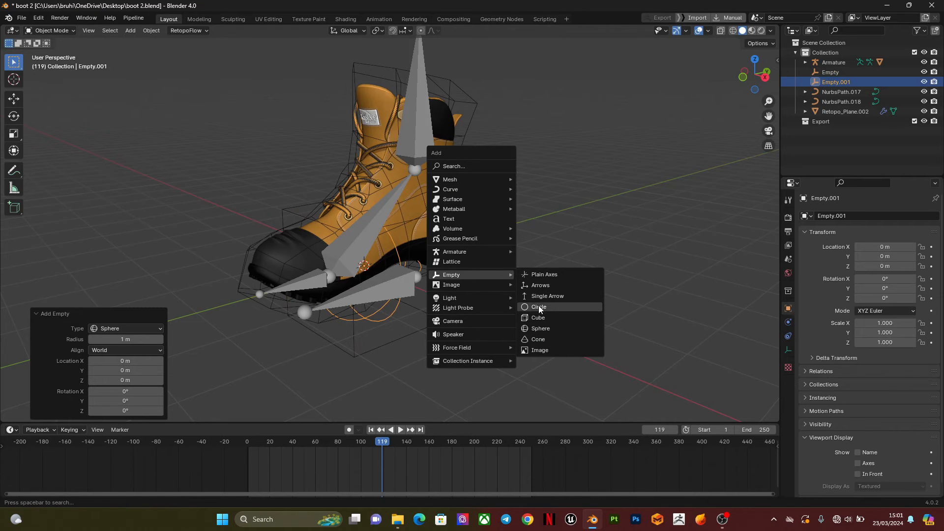
left_click(537, 307)
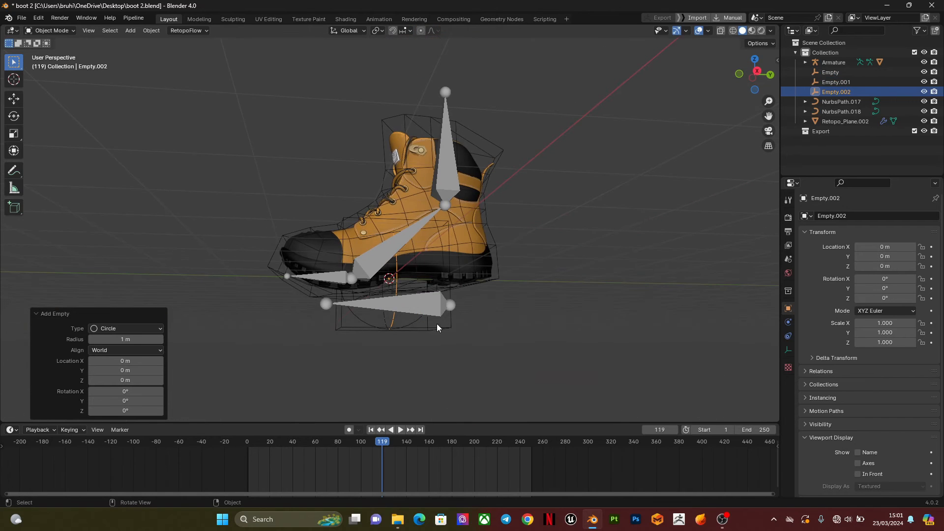
Set the foot bone's Custom Object to the sphere Empty.001 at scale 0.2
left_click(835, 62)
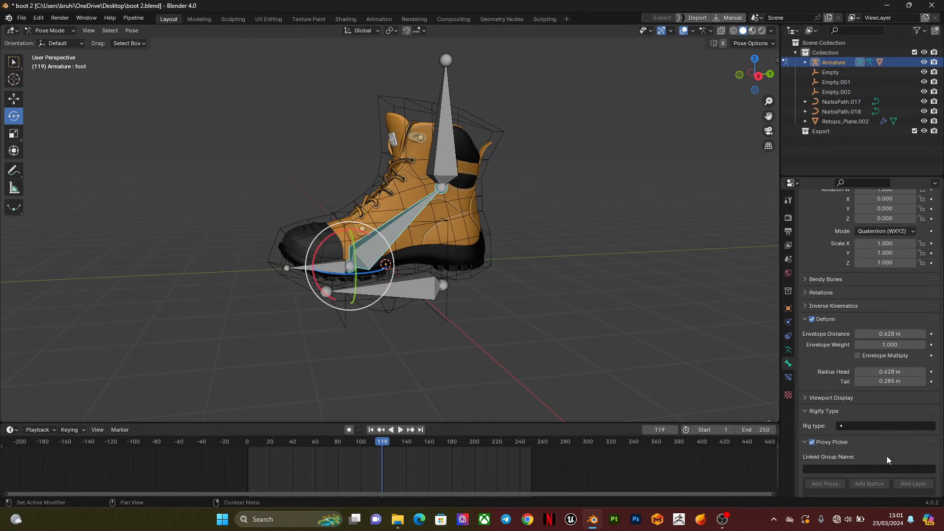
scroll("down", 3)
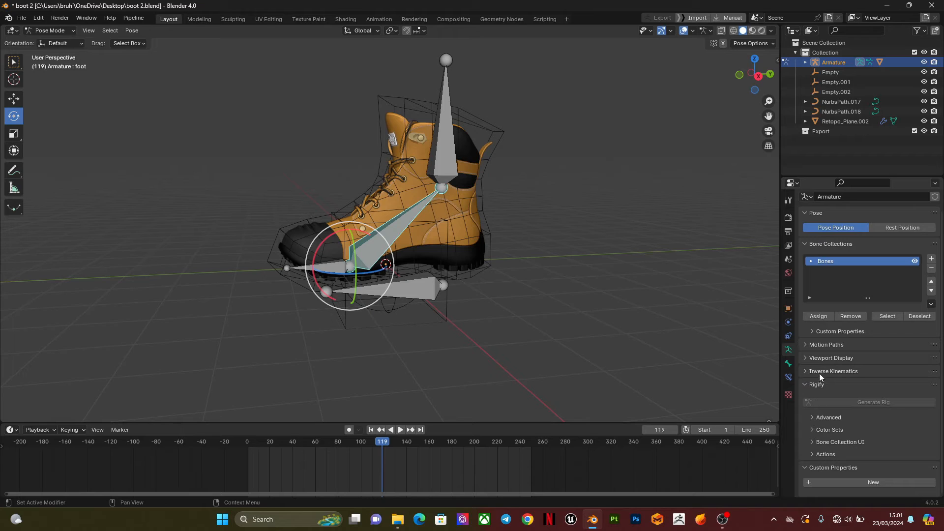
left_click(787, 349)
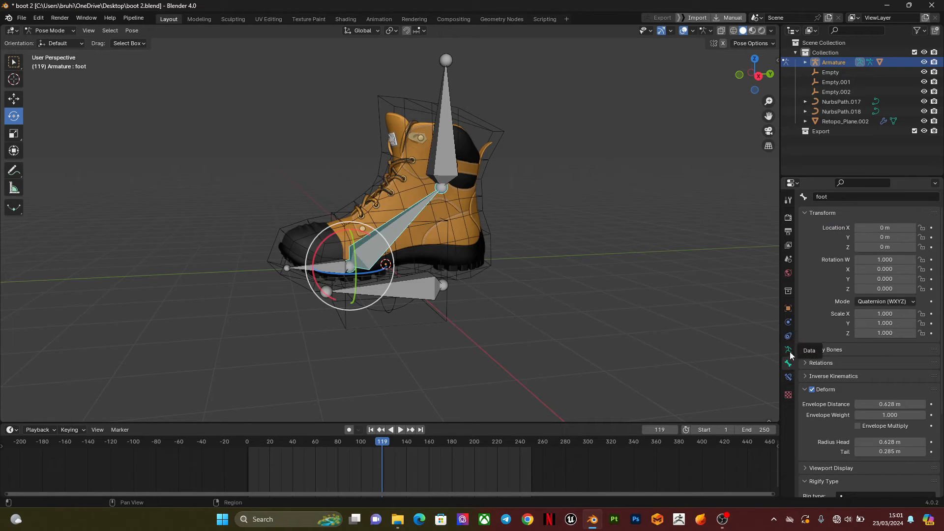
scroll("down", 3)
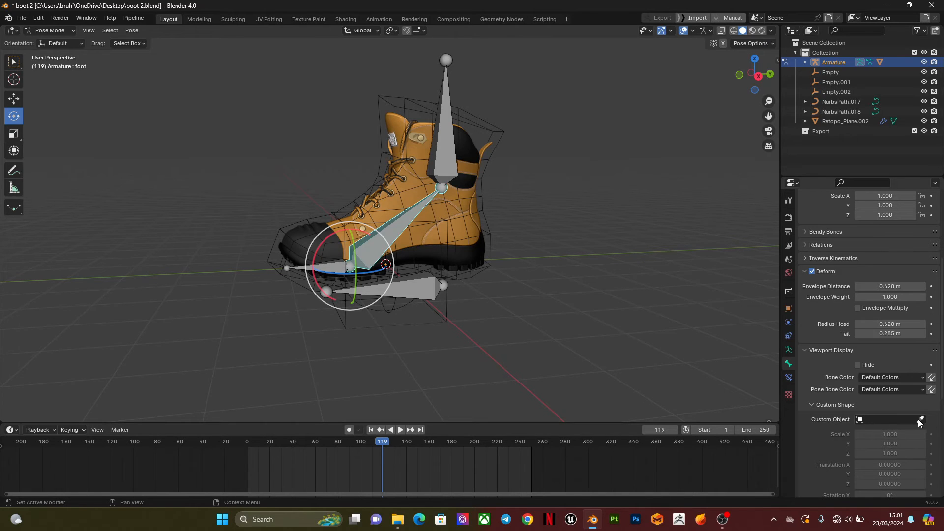
left_click(921, 420)
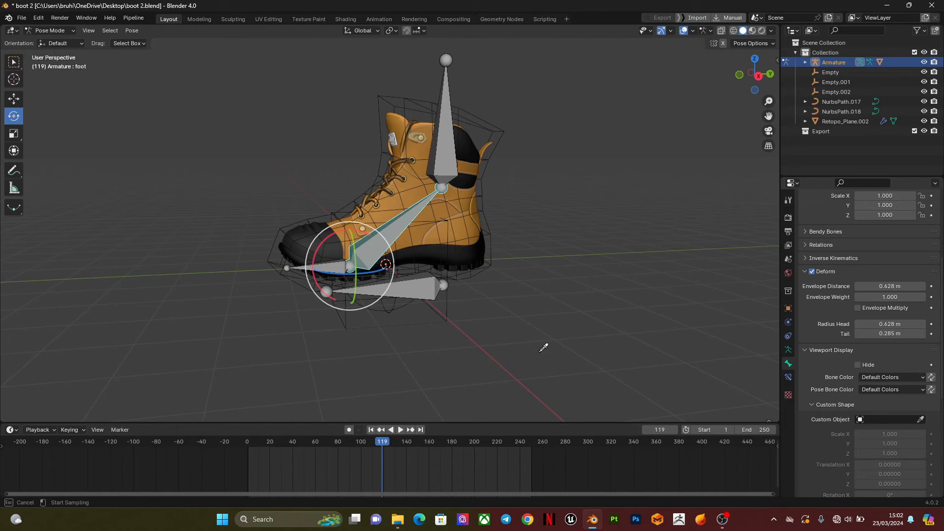
mouse_move(392, 299)
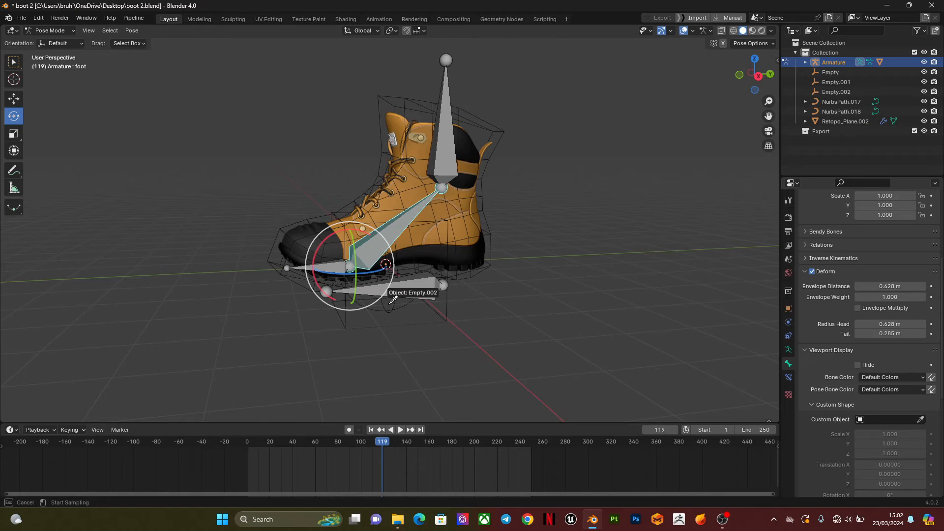
mouse_move(390, 314)
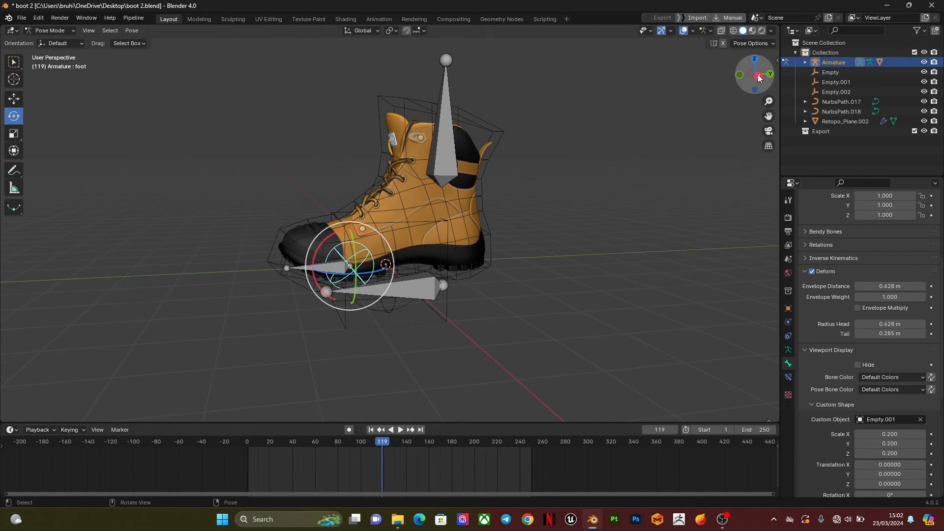
left_click(738, 74)
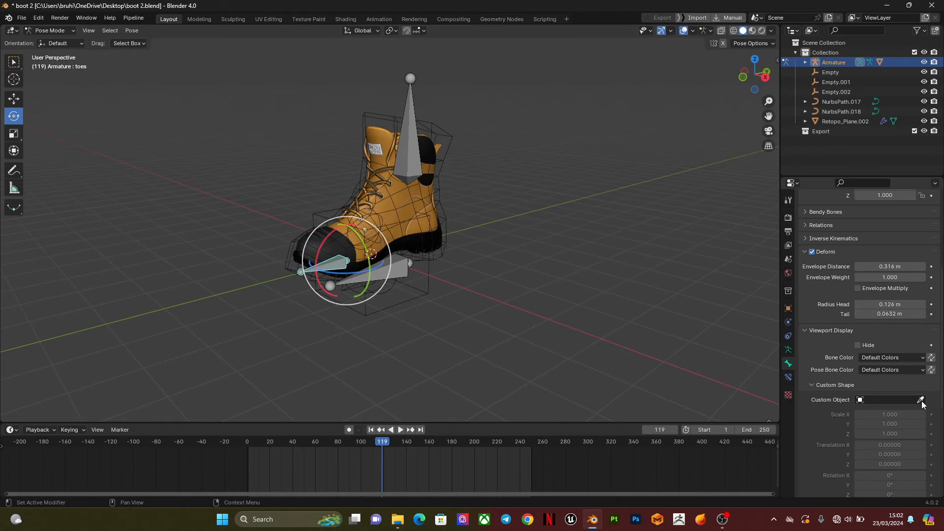
Pick a custom shape for the toes bone, clear the wrong Armature pick, and set Empty.001 instead
left_click(921, 399)
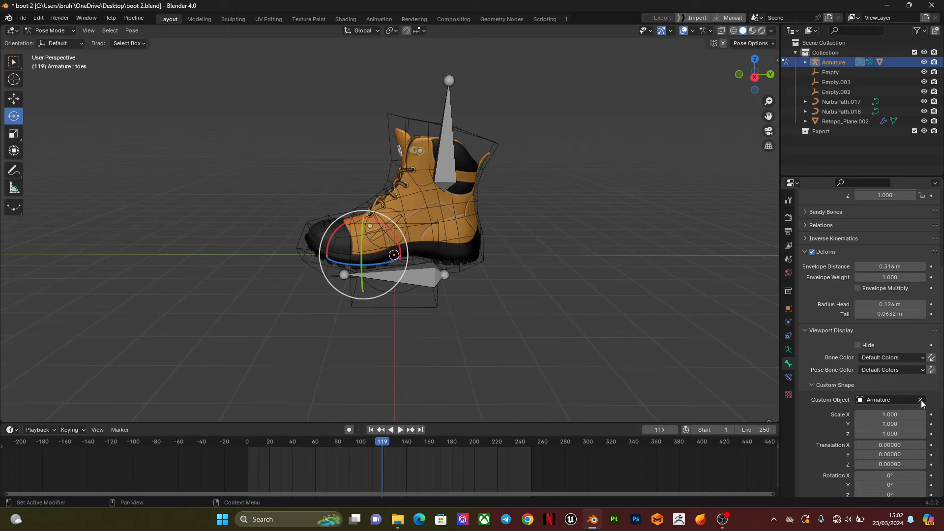
left_click(920, 399)
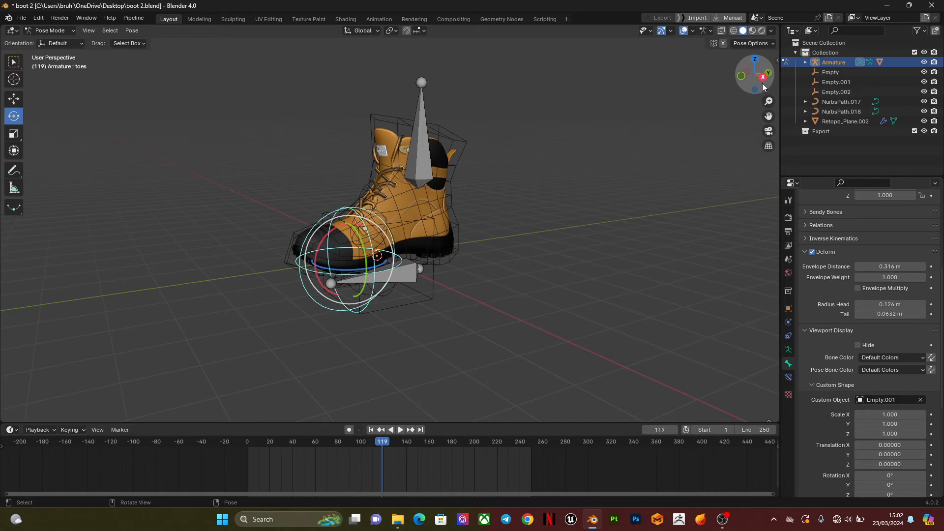
left_click(762, 74)
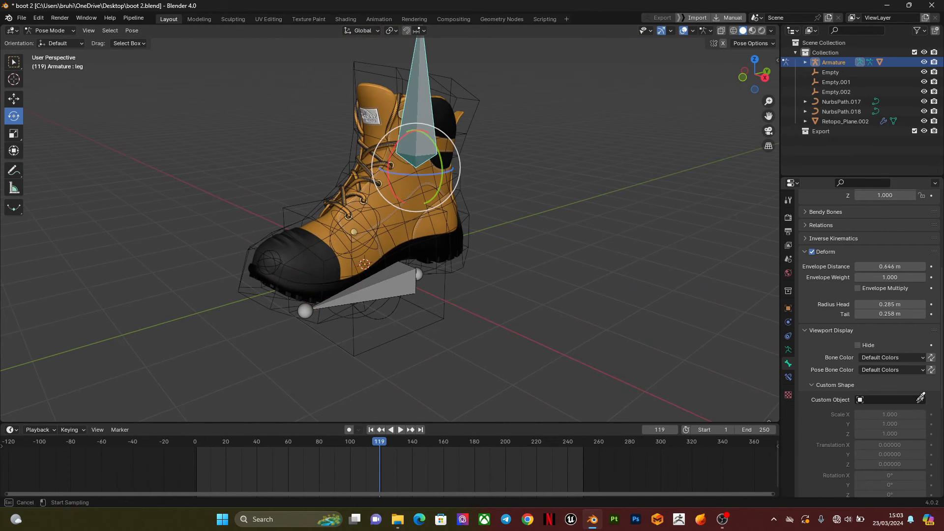
mouse_move(422, 330)
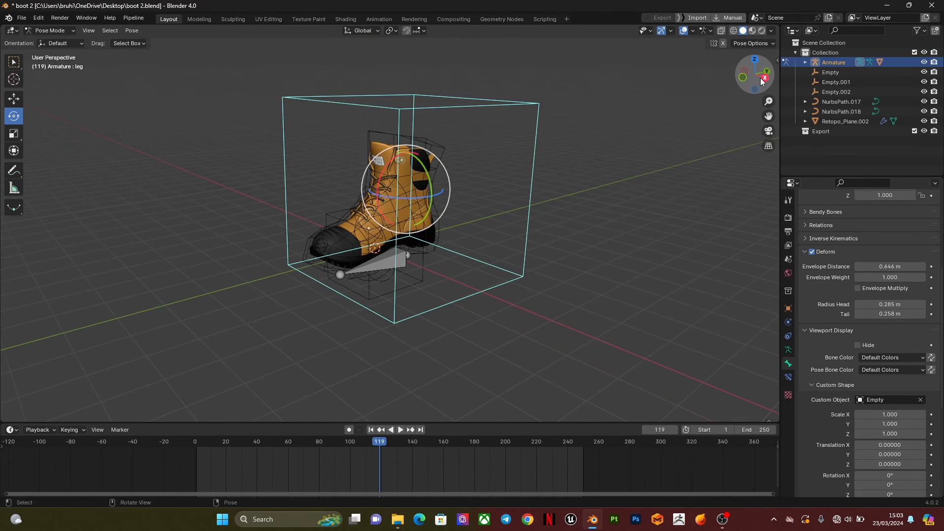
Show the leg bone as the cube Empty scaled 0.2 on every axis, offset Y 0.84 along the bone
left_click(762, 79)
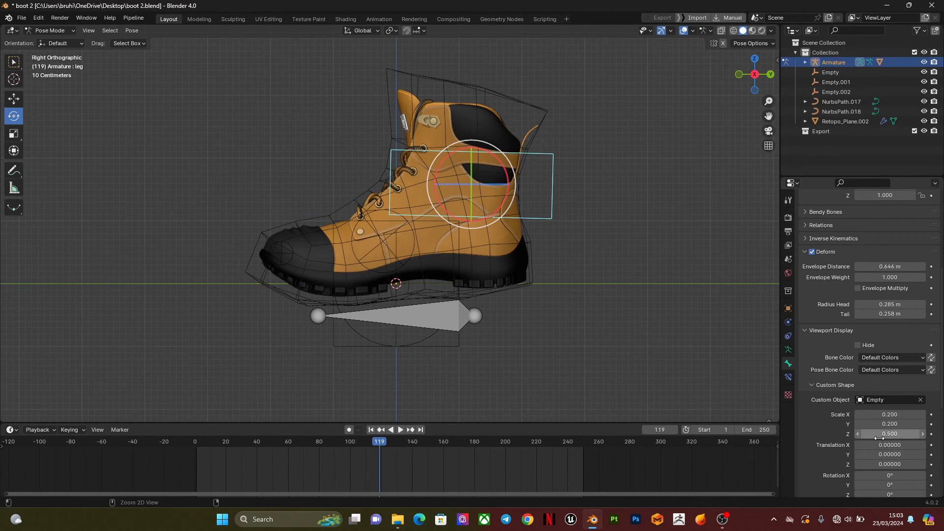
left_click(889, 433)
type("0.200")
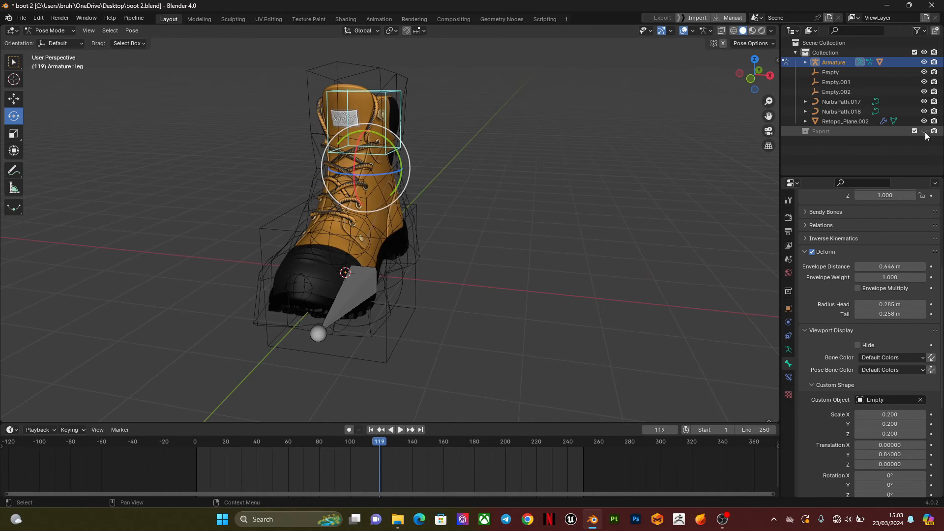
left_click(923, 120)
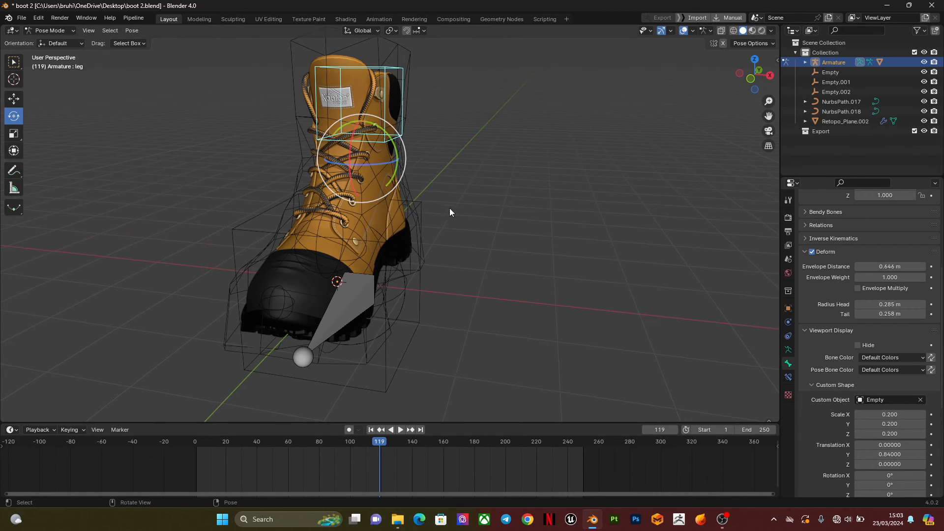
Select the retopo deform cage and expand the Armature object in the Outliner
left_click(51, 30)
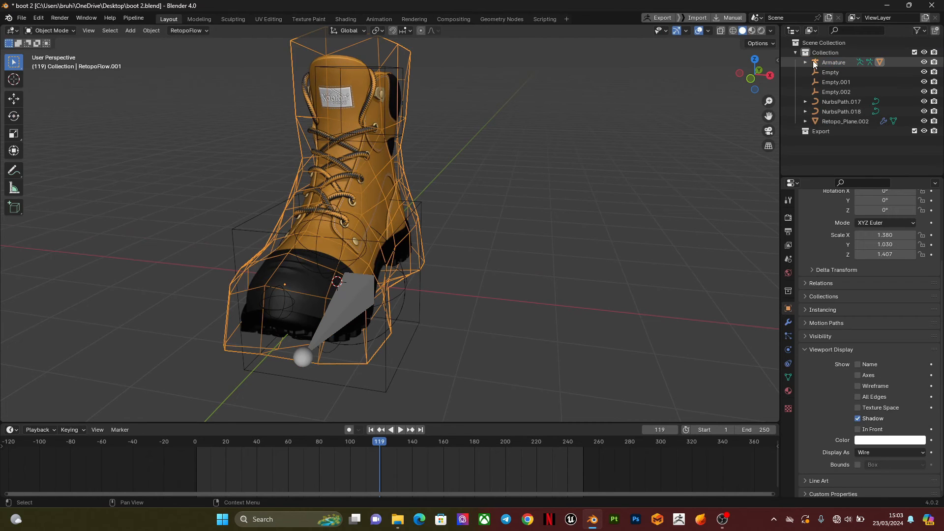
left_click(806, 62)
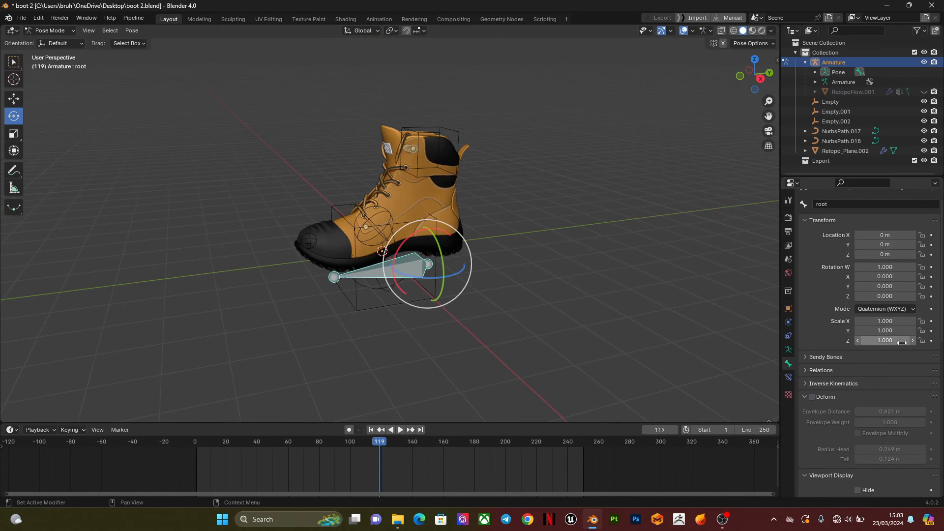
Reduce the root ring's custom shape scale from 2 to 1.5 on X, Y and Z and shift it along the bone
scroll("down", 3)
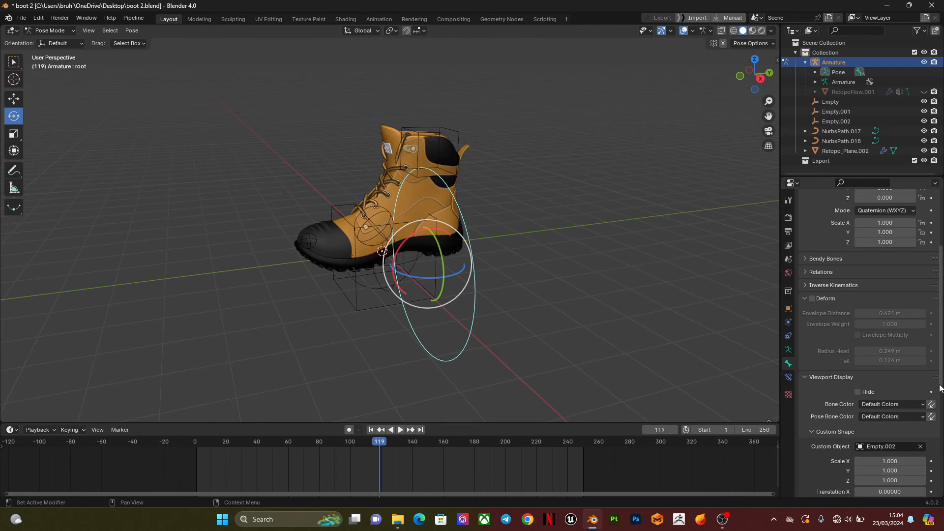
scroll("down", 3)
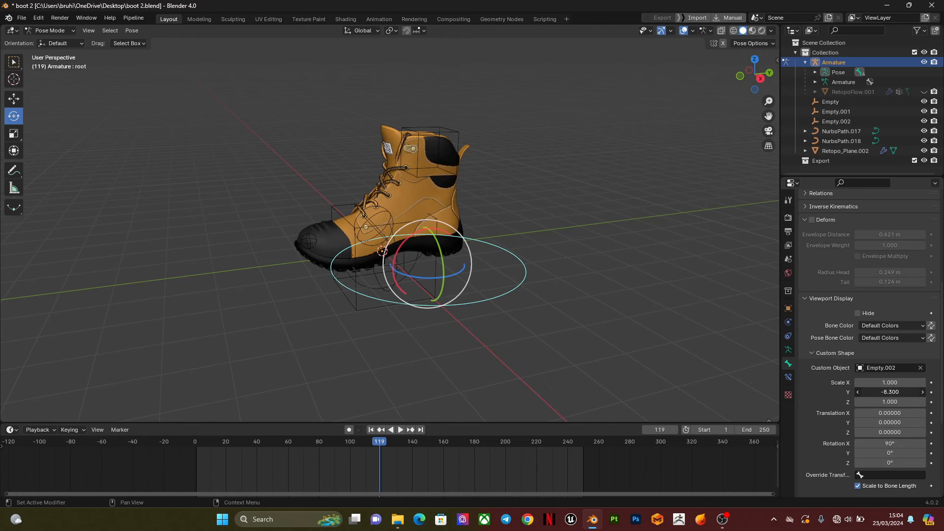
left_click(889, 392)
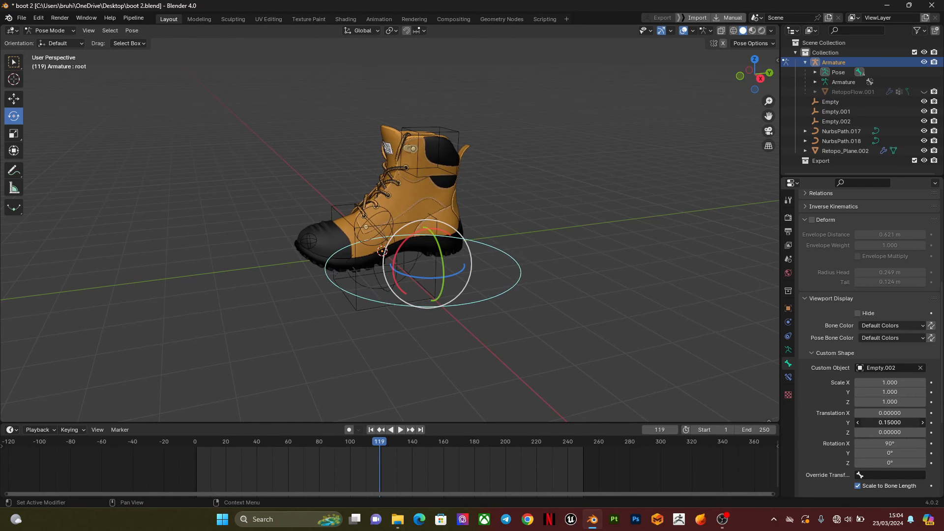
left_click(890, 422)
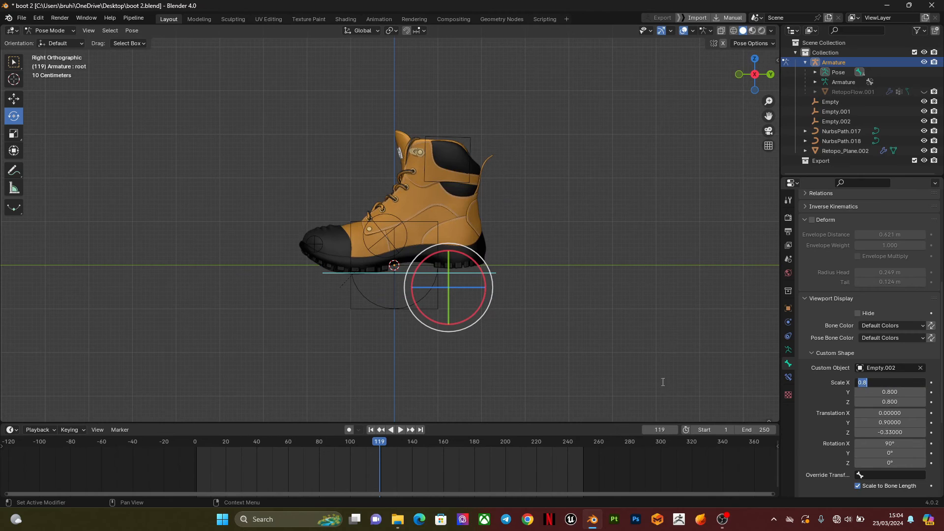
mouse_move(707, 382)
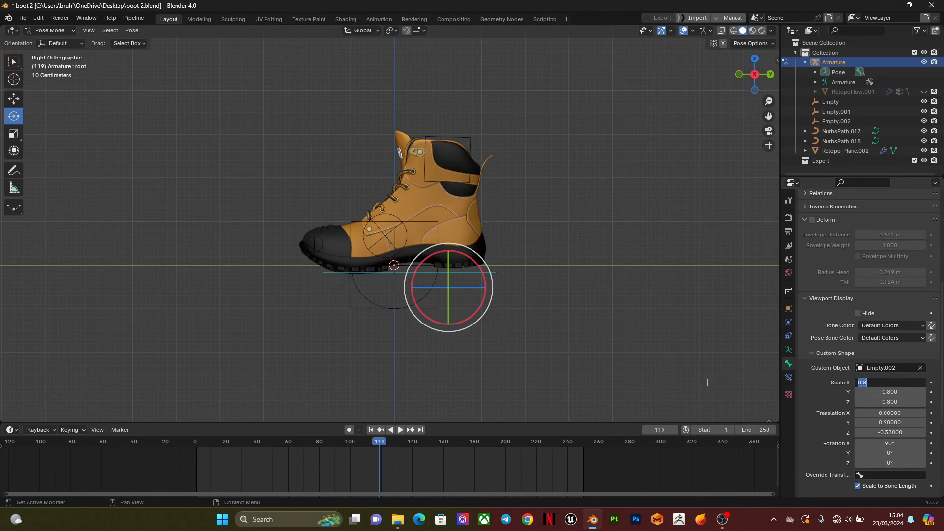
type("2.000")
key("Return")
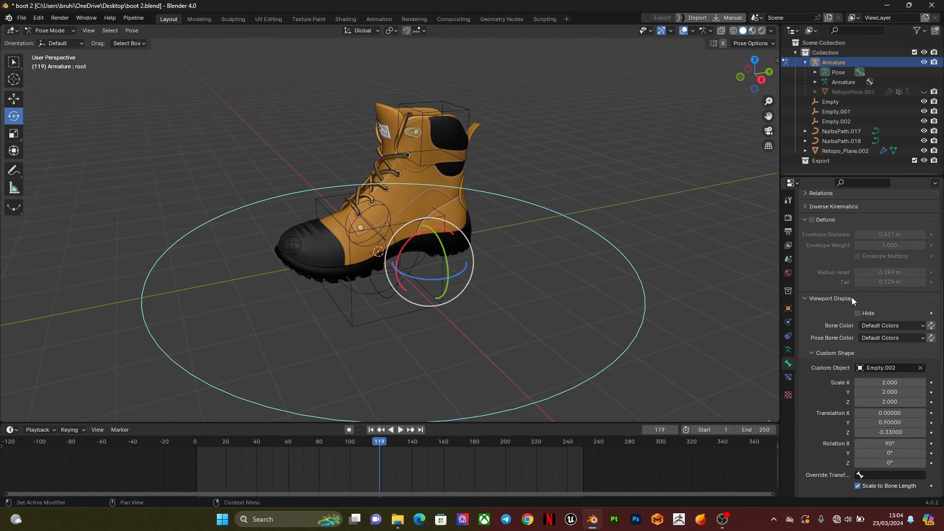
double_click(889, 382)
type("1.500")
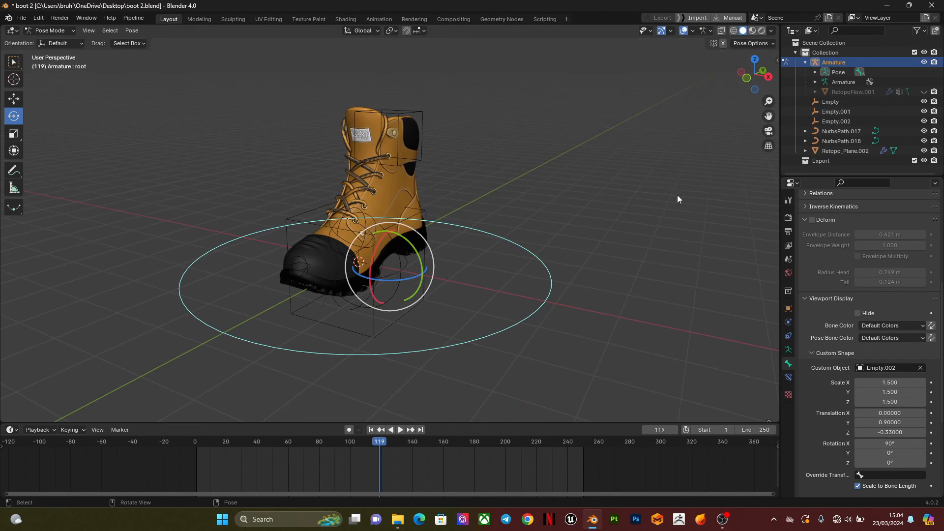
Move Empty, Empty.001 and Empty.002 into a new collection named shapes and exclude it from view
left_click(51, 30)
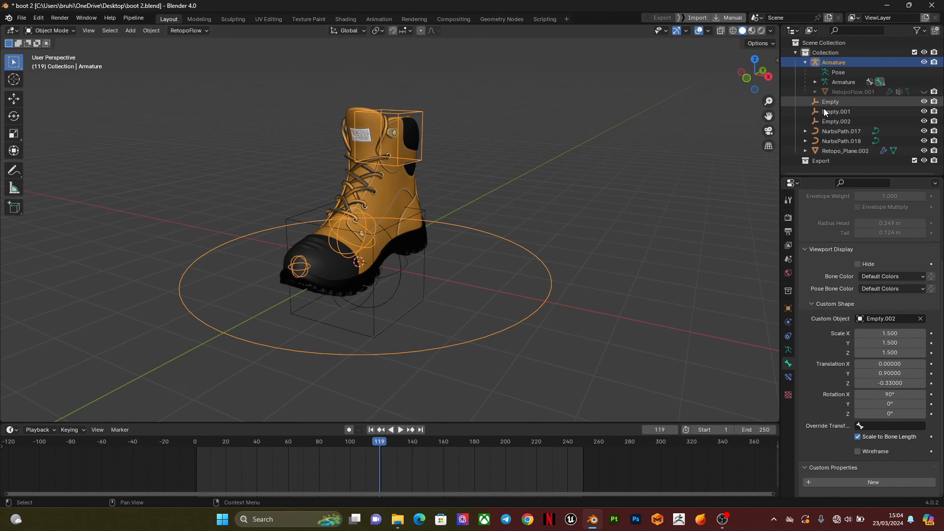
left_click(831, 101)
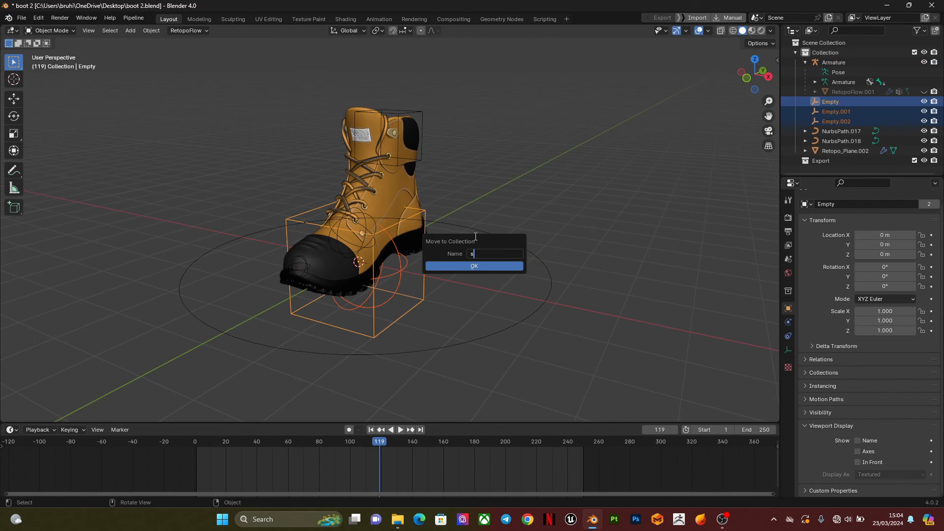
type("hapes")
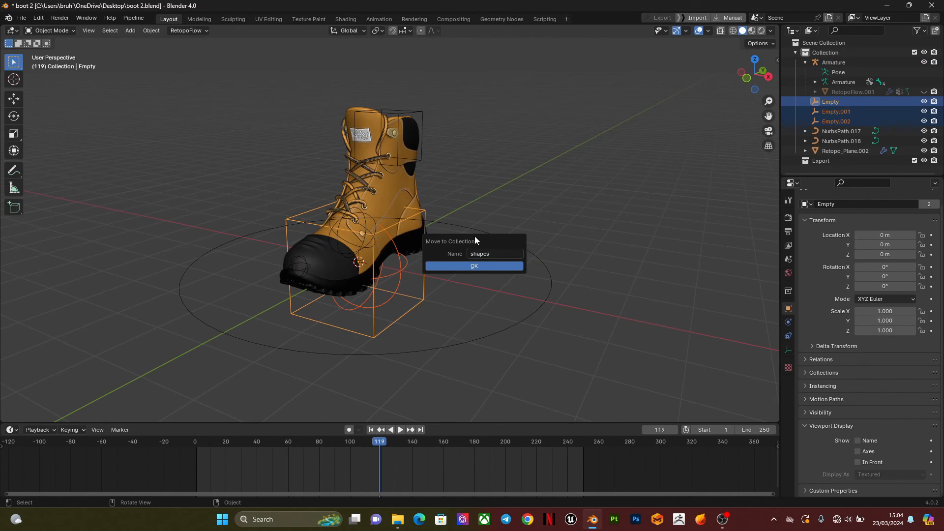
left_click(474, 265)
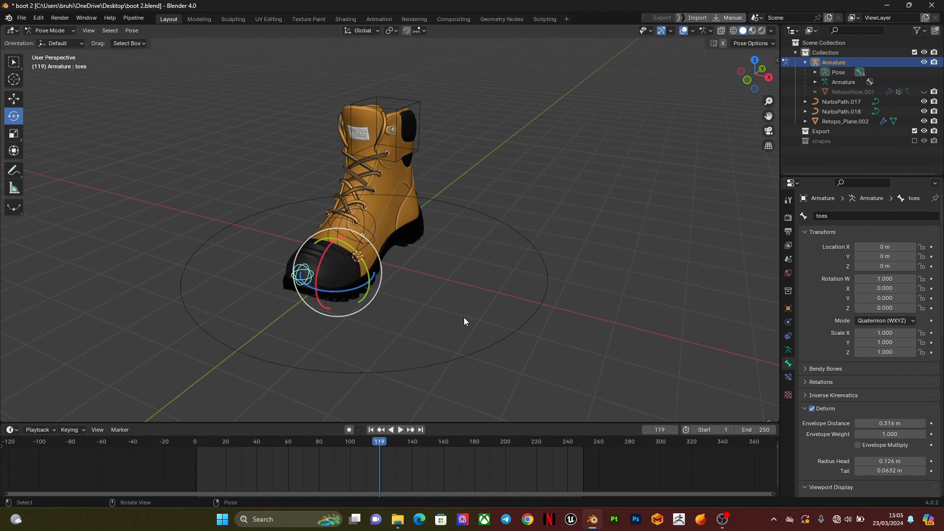
Set the toes bone's colour to theme set 01 red
scroll("down", 3)
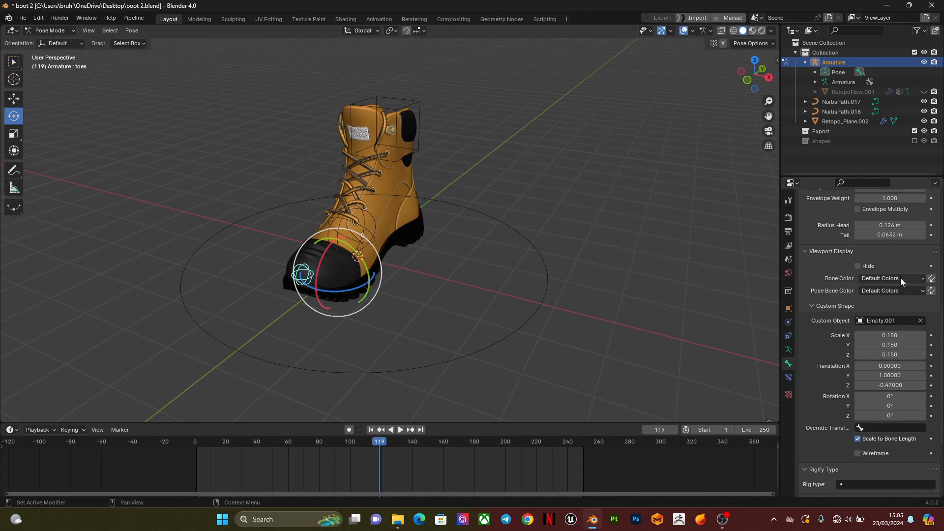
scroll("down", 3)
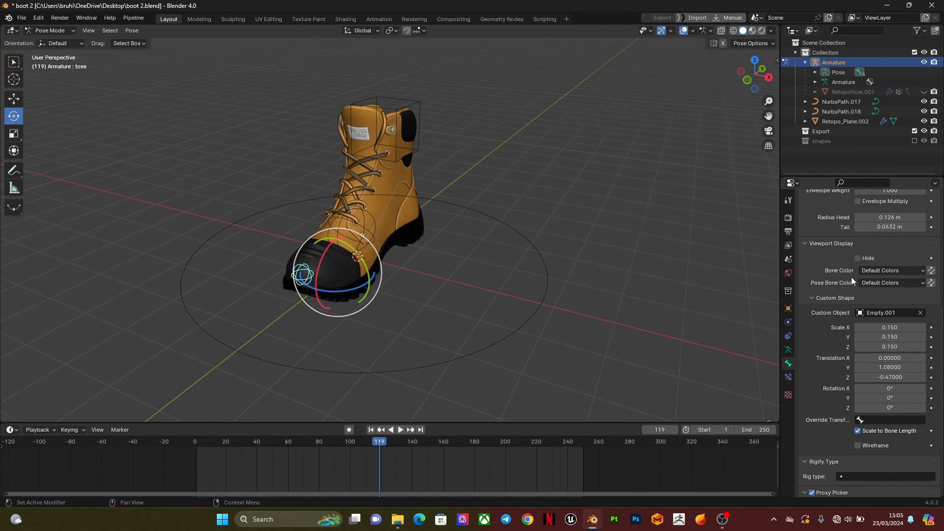
left_click(891, 270)
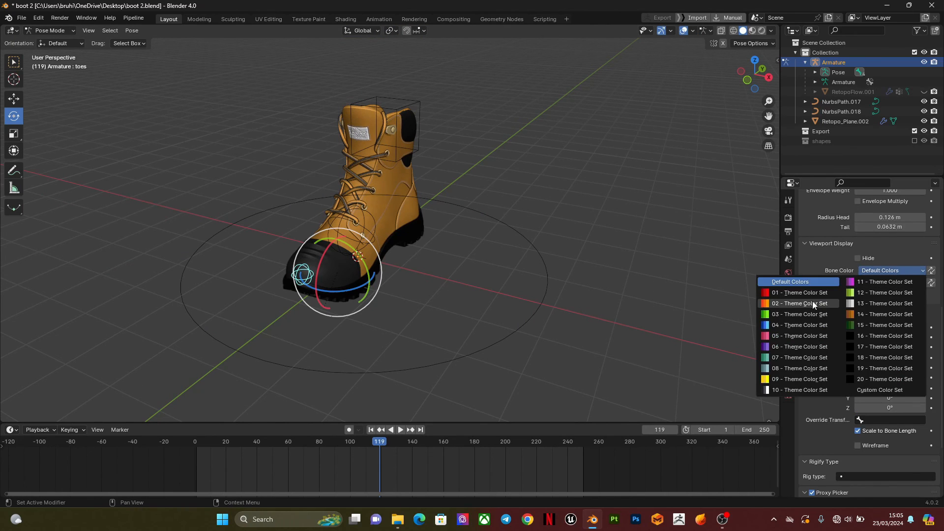
left_click(798, 293)
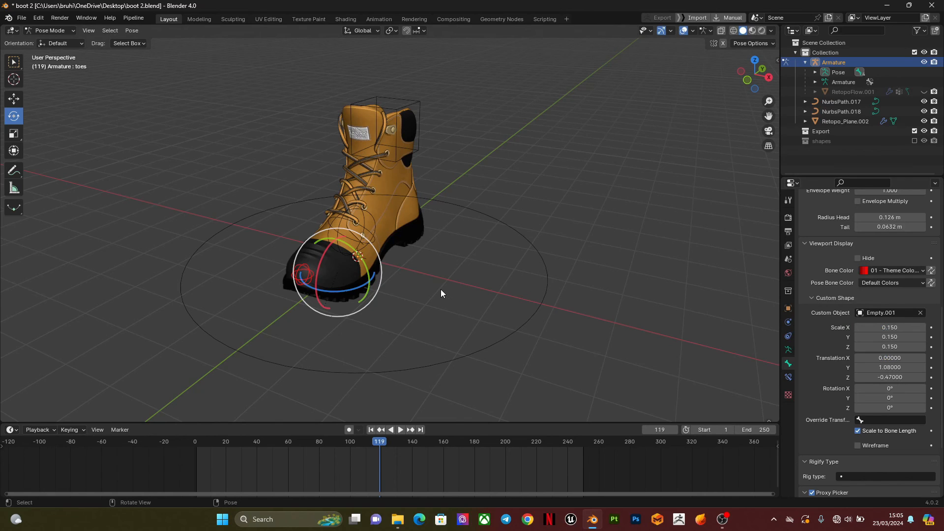
Set the leg bone's colour to theme set 03 green
left_click(352, 229)
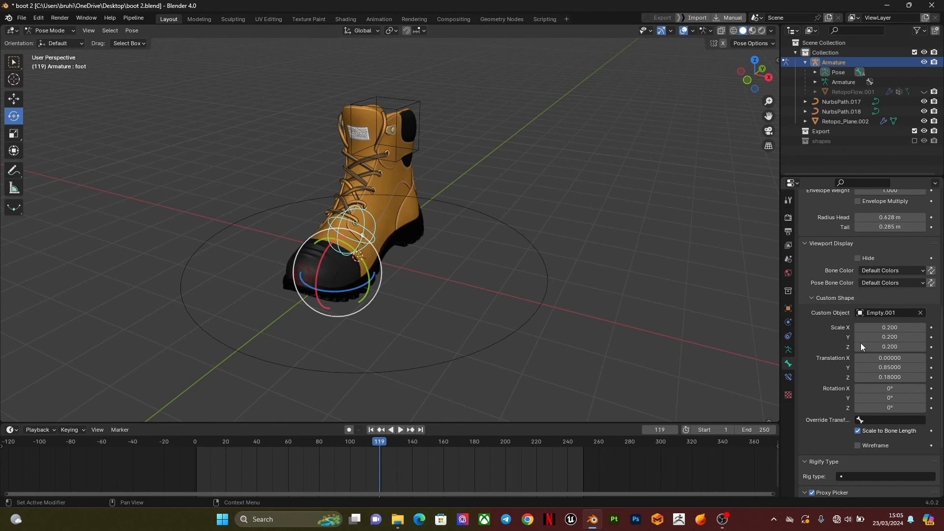
left_click(890, 270)
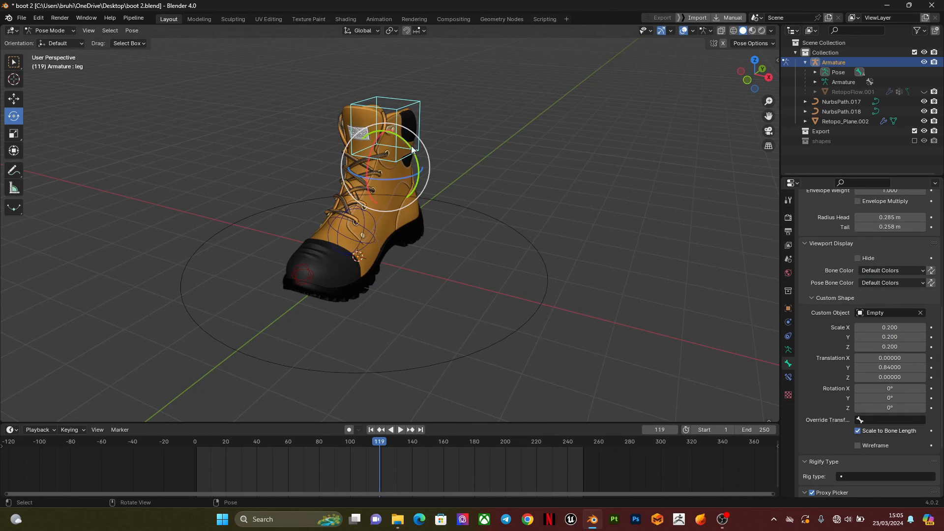
left_click(891, 269)
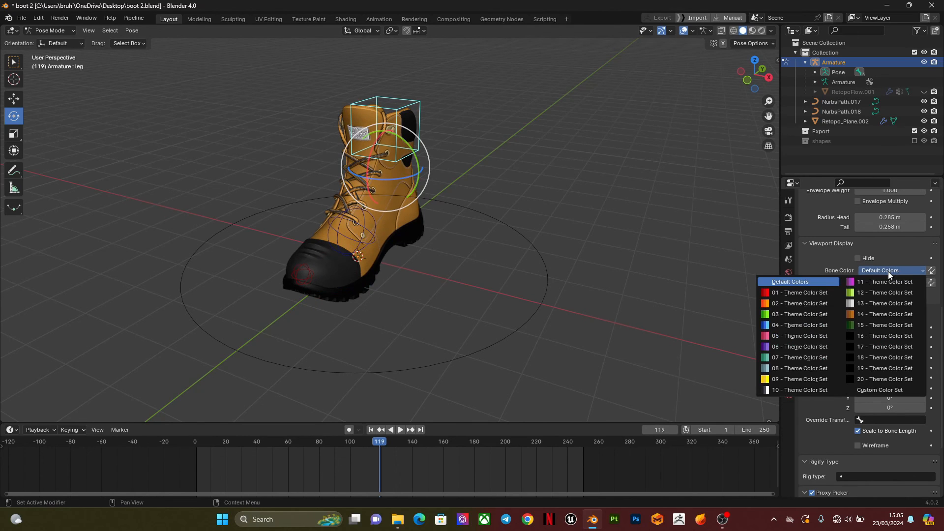
mouse_move(799, 313)
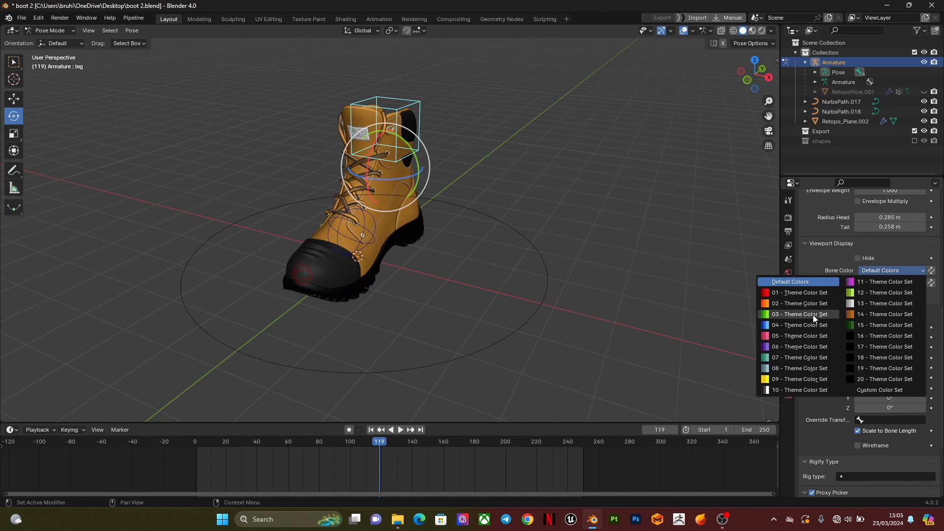
left_click(798, 314)
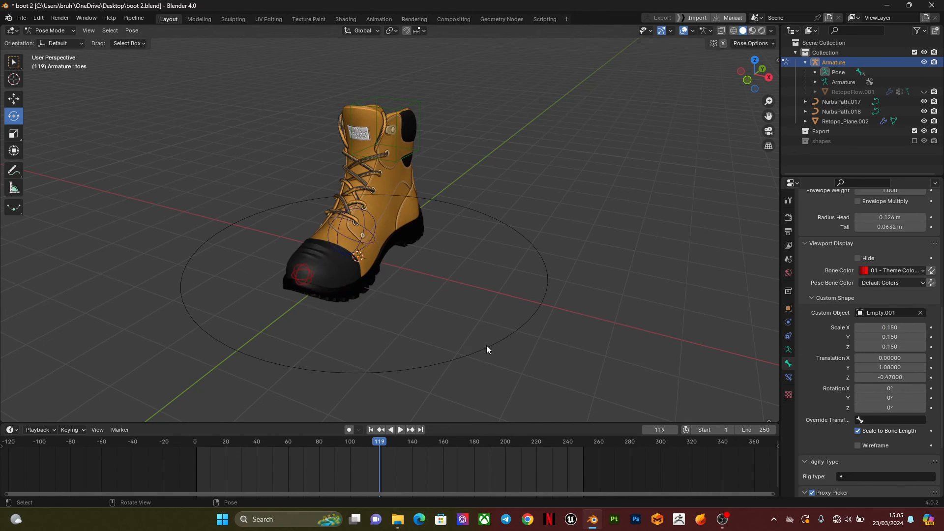
Set the root ring bone's colour to theme set 09 yellow
left_click(385, 252)
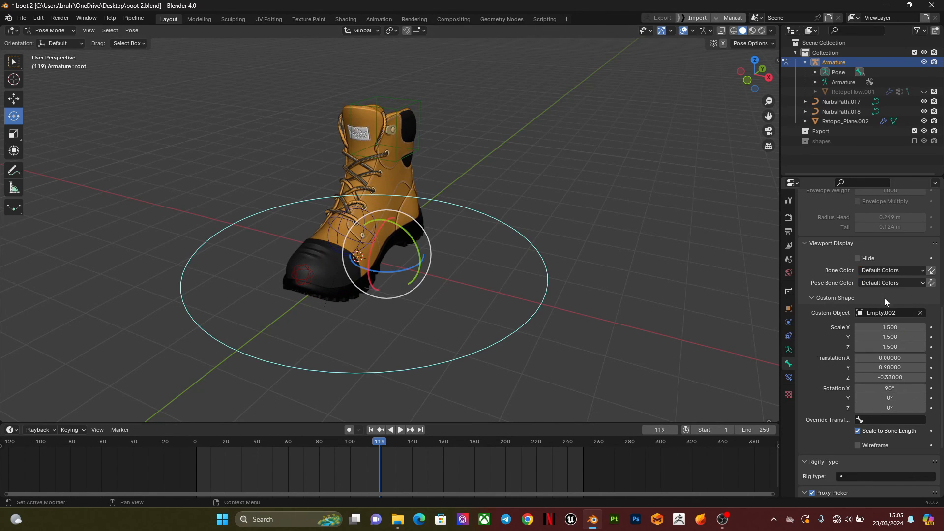
left_click(891, 271)
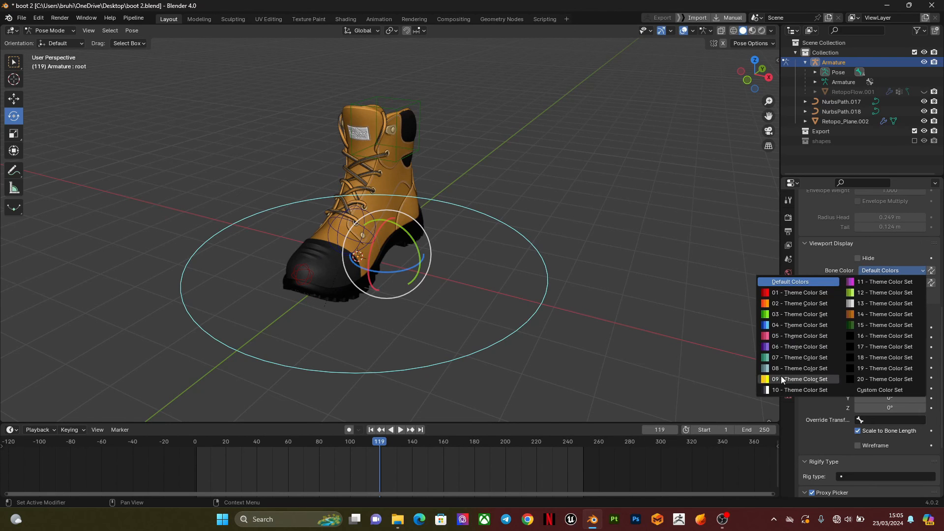
left_click(799, 379)
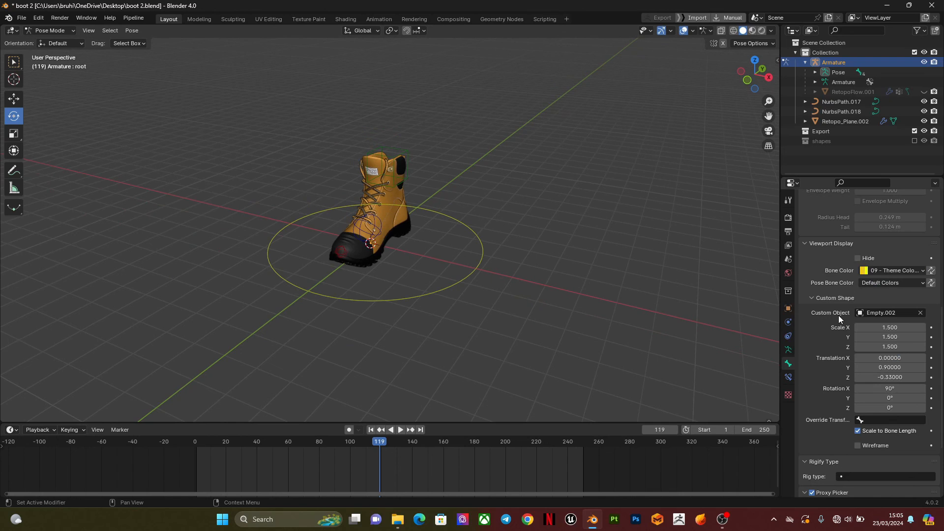
mouse_move(503, 281)
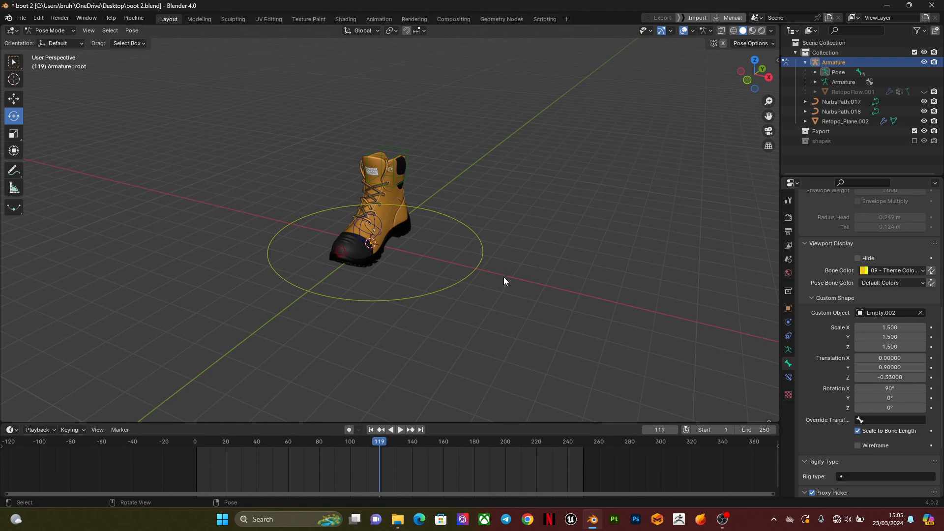
mouse_move(456, 308)
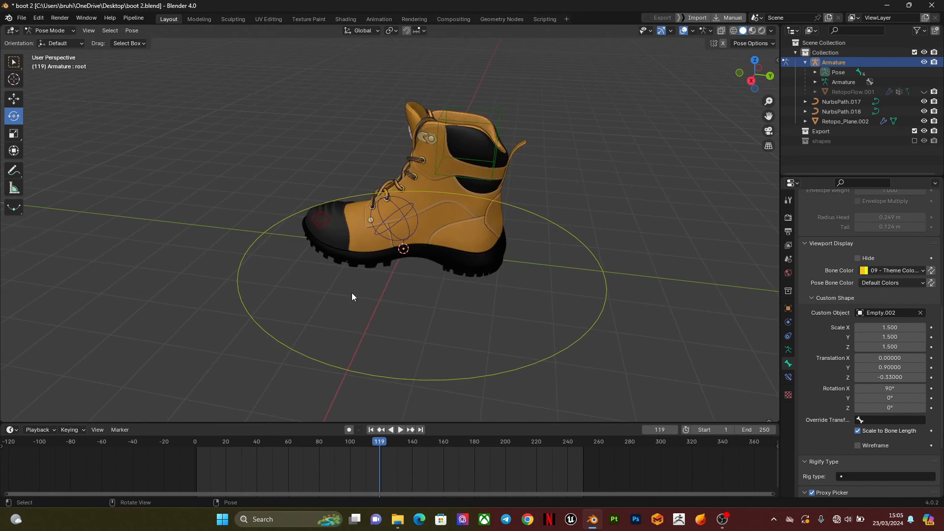
Orbit the view around the boot to check the coloured controllers
left_click_drag(422, 241, 349, 272)
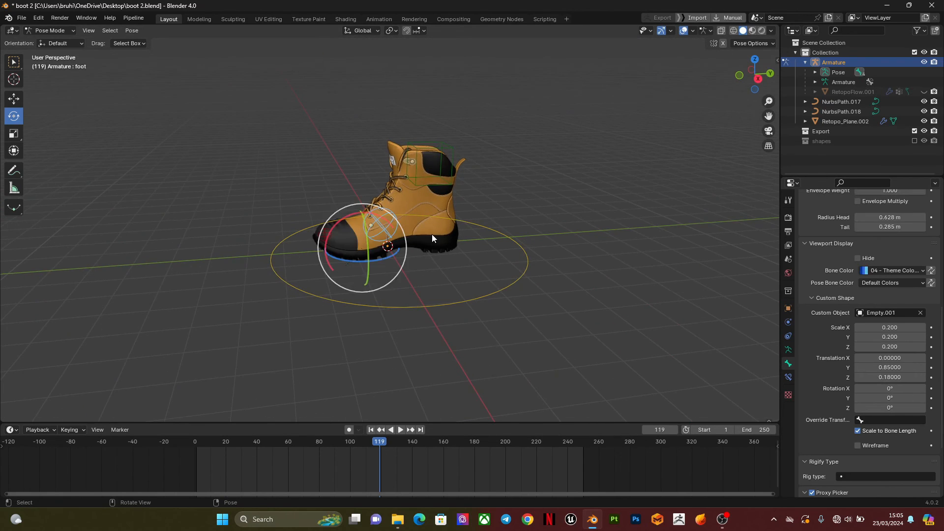
mouse_move(358, 215)
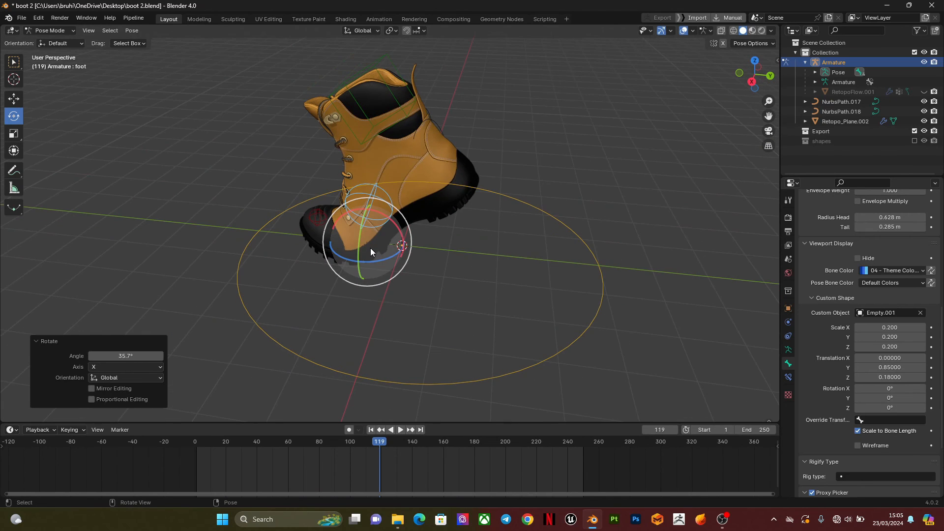
mouse_move(371, 252)
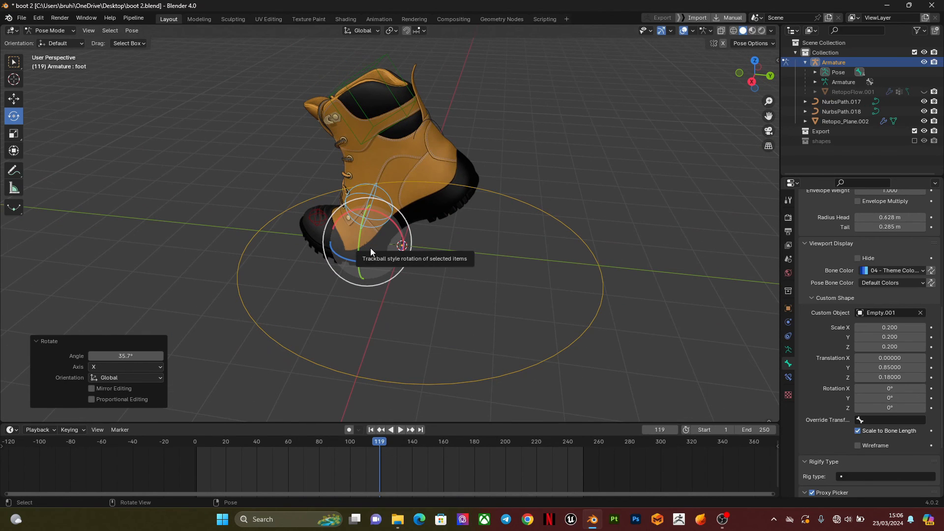
mouse_move(376, 259)
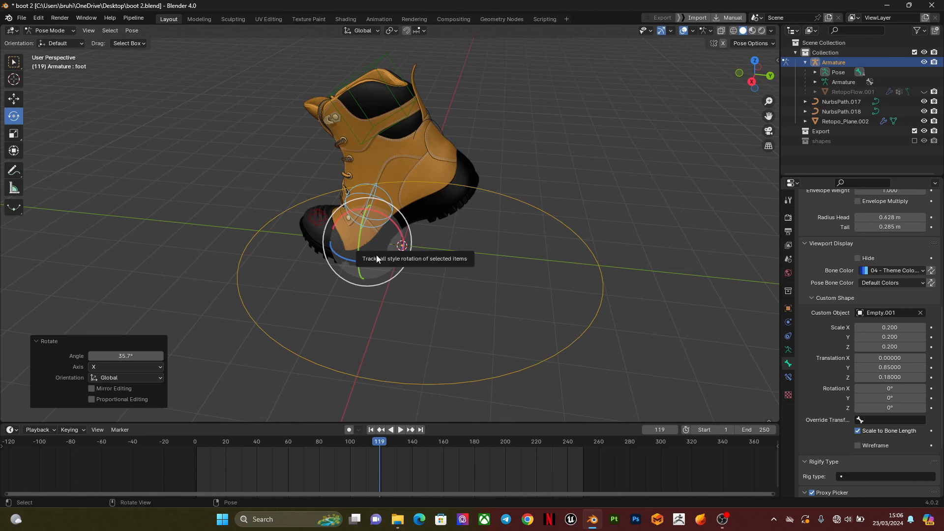